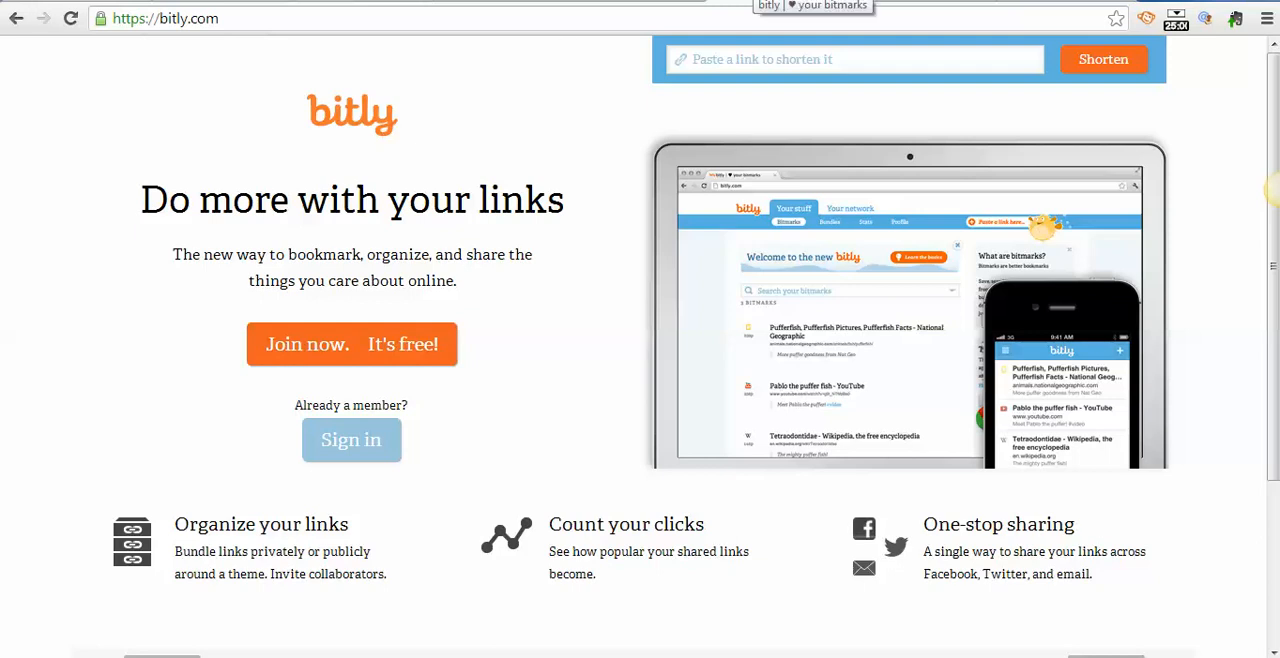
Sign in to the Bitly account to reach the saved bitmarks list
{"action": "left_click", "coordinate": [352, 440]}
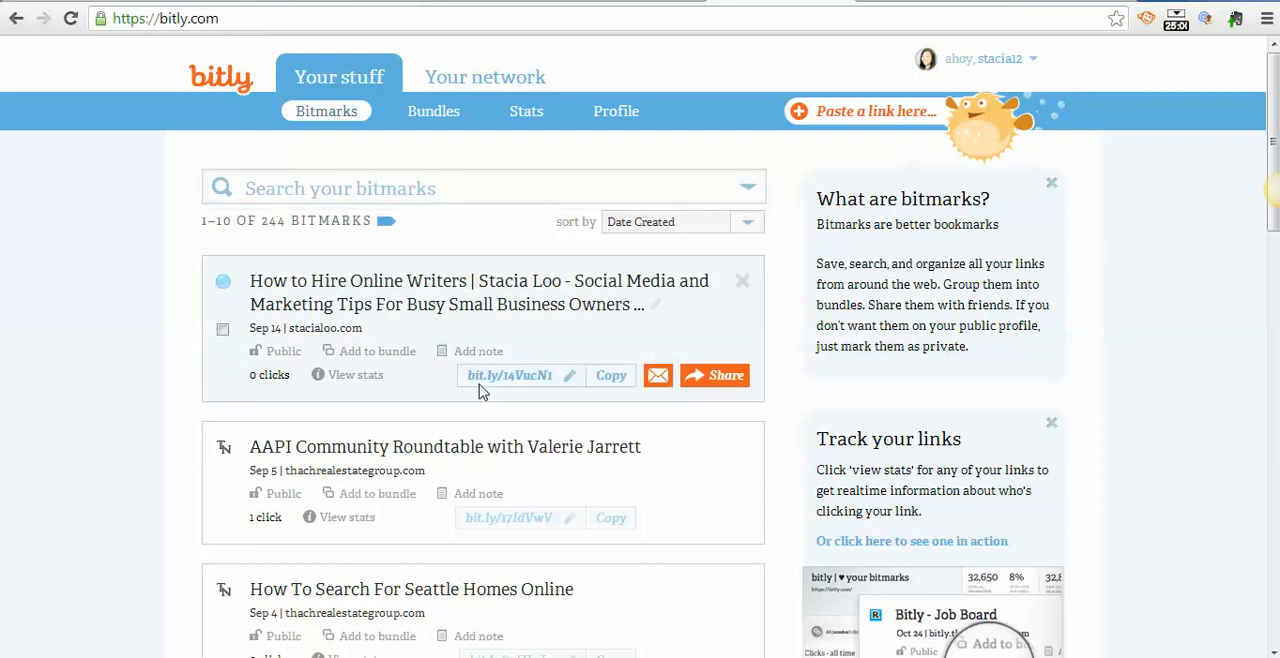
{"action": "mouse_move", "coordinate": [490, 386]}
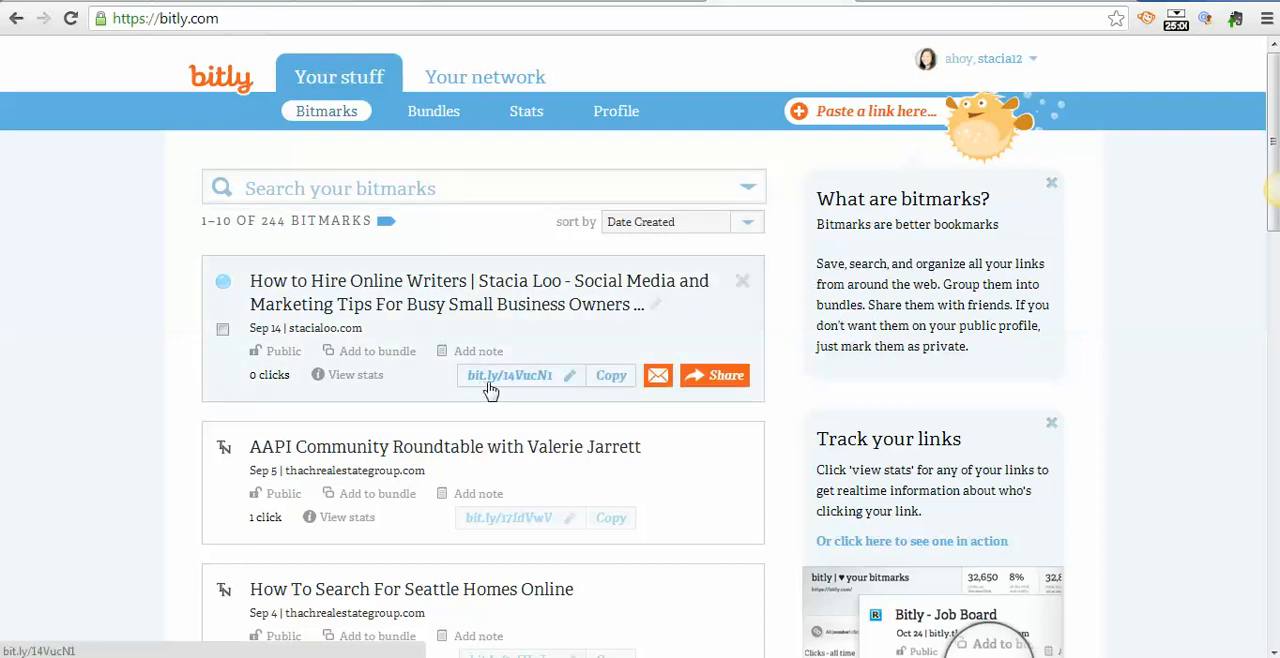
{"action": "mouse_move", "coordinate": [508, 388]}
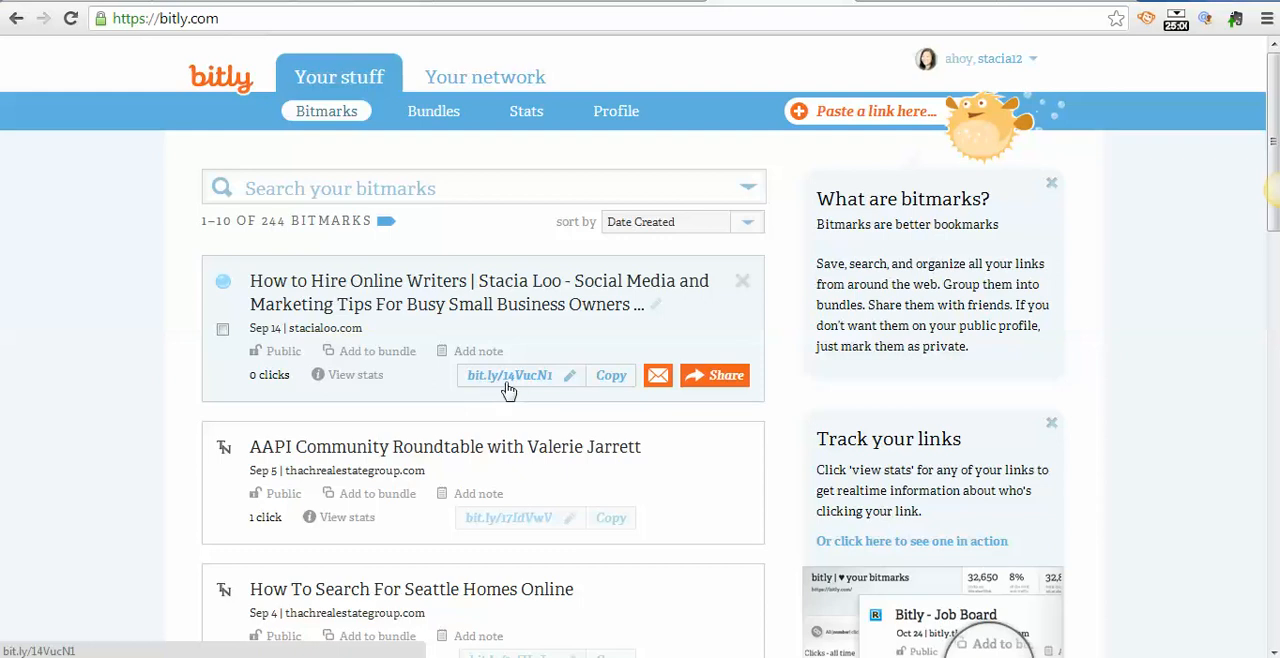
{"action": "mouse_move", "coordinate": [510, 390]}
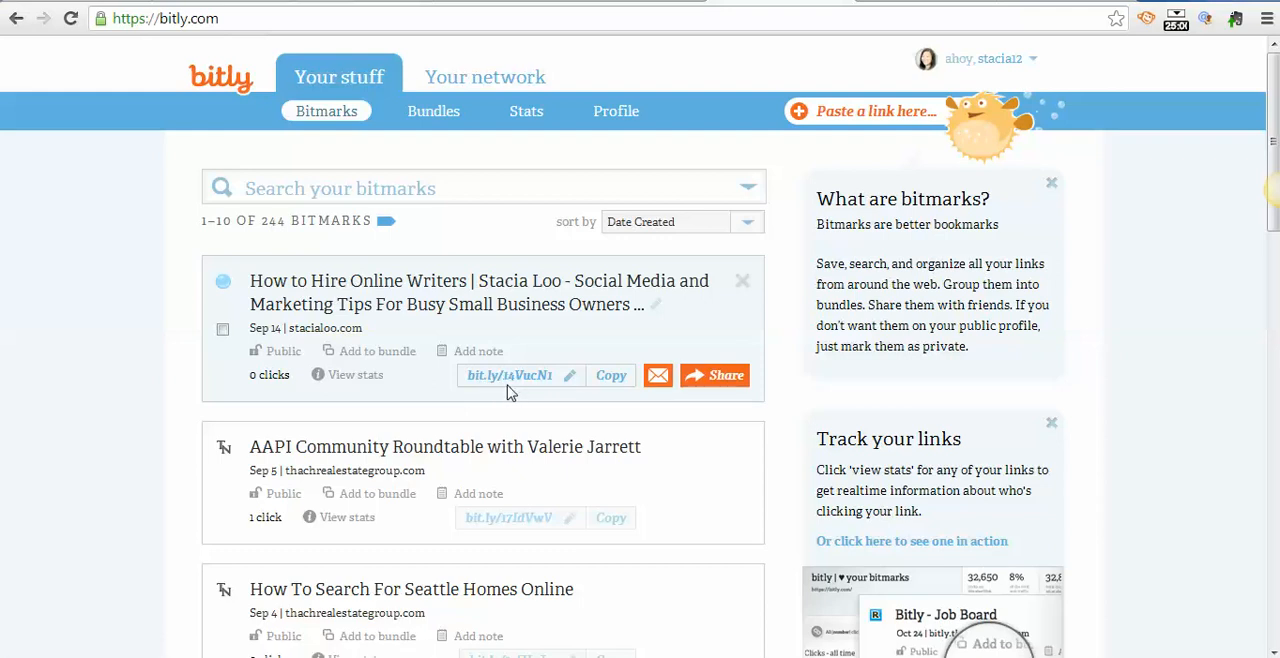
{"action": "mouse_move", "coordinate": [536, 390]}
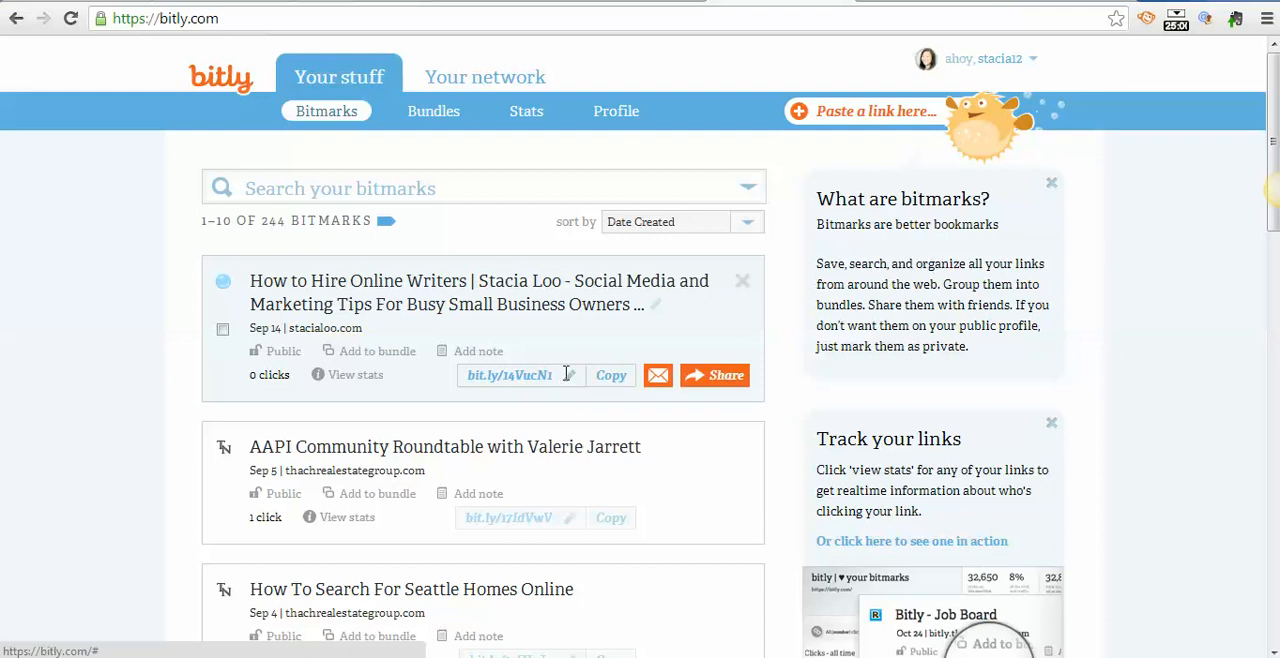
{"action": "double_click", "coordinate": [540, 376]}
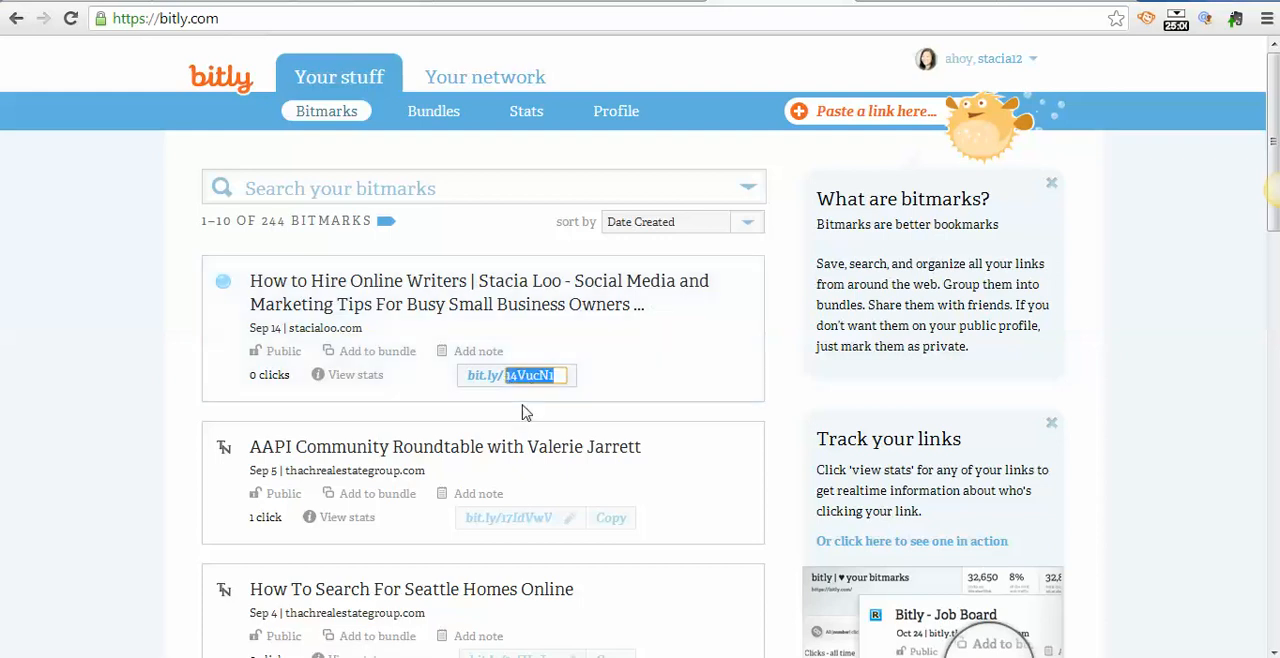
{"action": "mouse_move", "coordinate": [524, 416]}
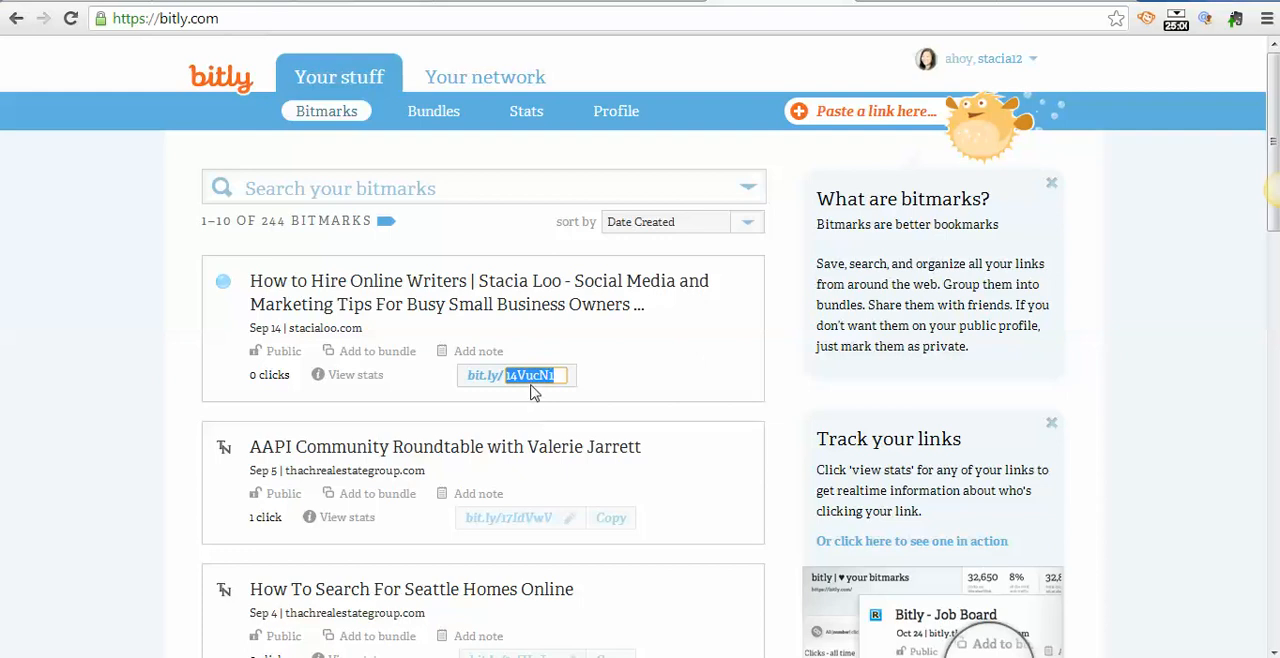
{"action": "mouse_move", "coordinate": [524, 410]}
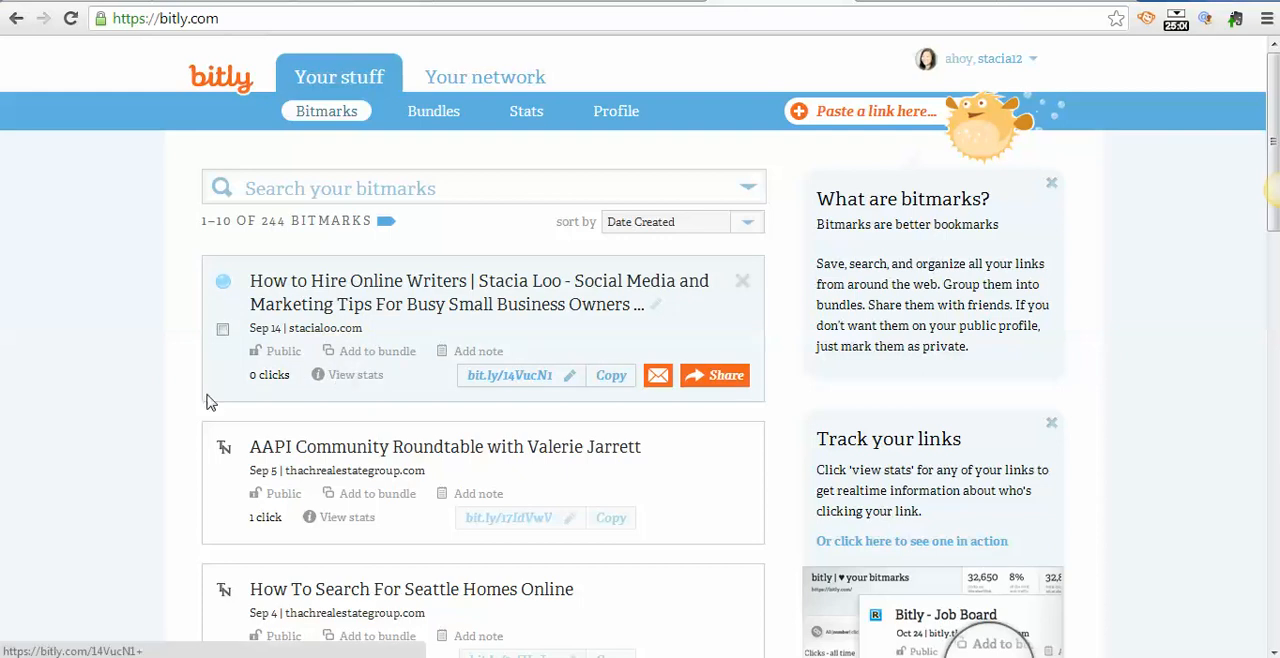
{"action": "mouse_move", "coordinate": [420, 382]}
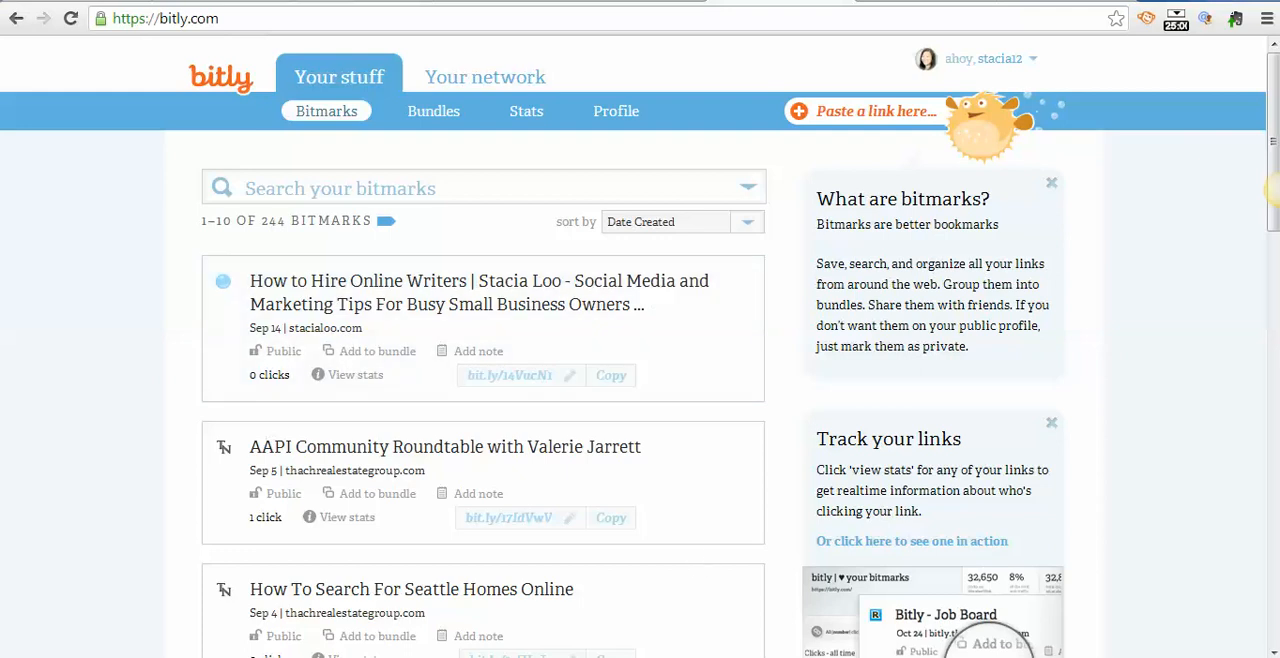
{"action": "scroll", "scroll_direction": "down", "scroll_amount": 3}
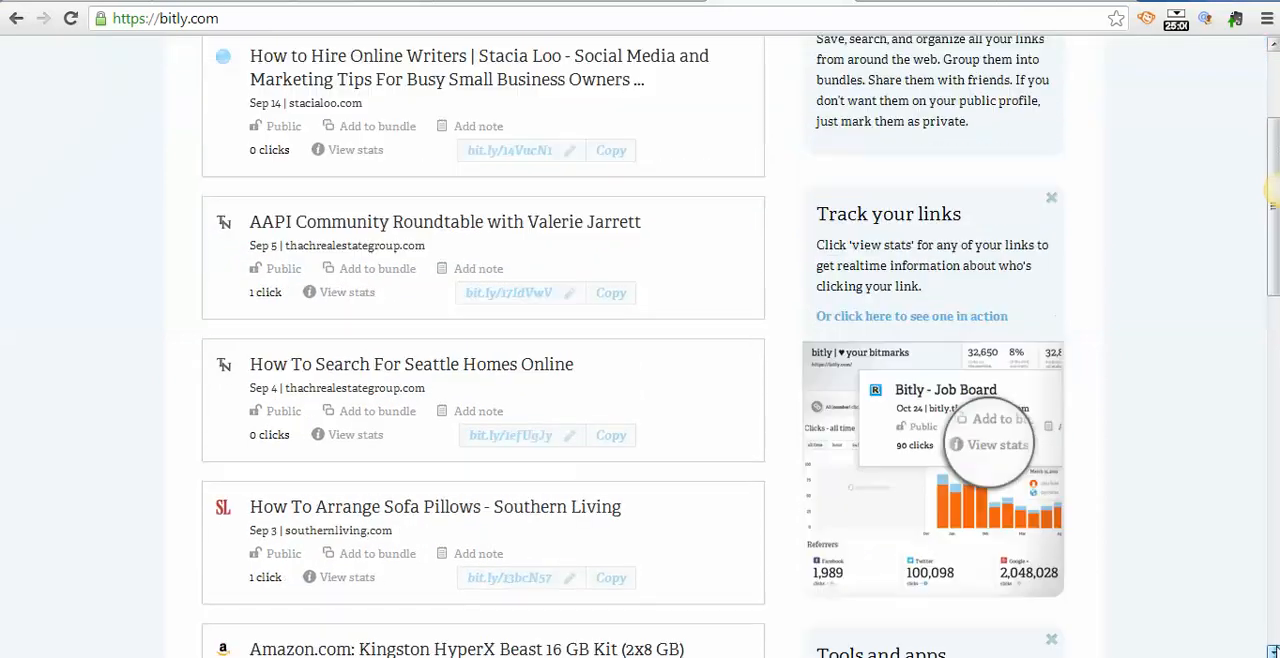
{"action": "scroll", "scroll_direction": "down", "scroll_amount": 3}
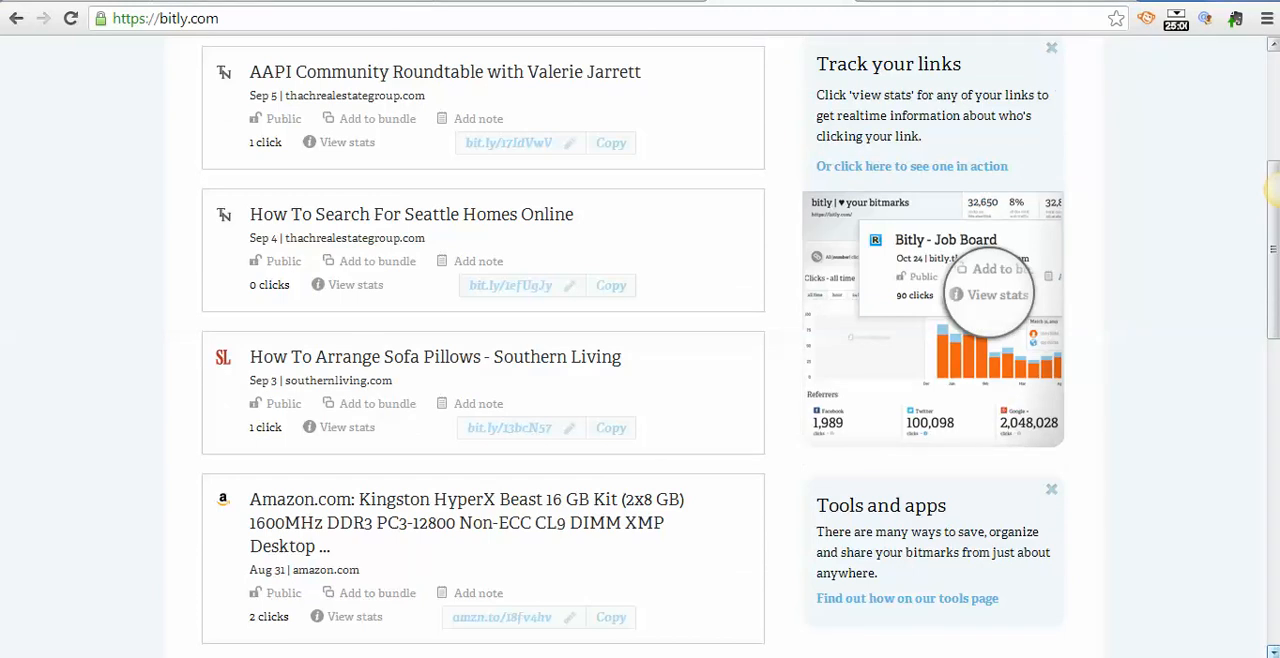
{"action": "scroll", "scroll_direction": "down", "scroll_amount": 3}
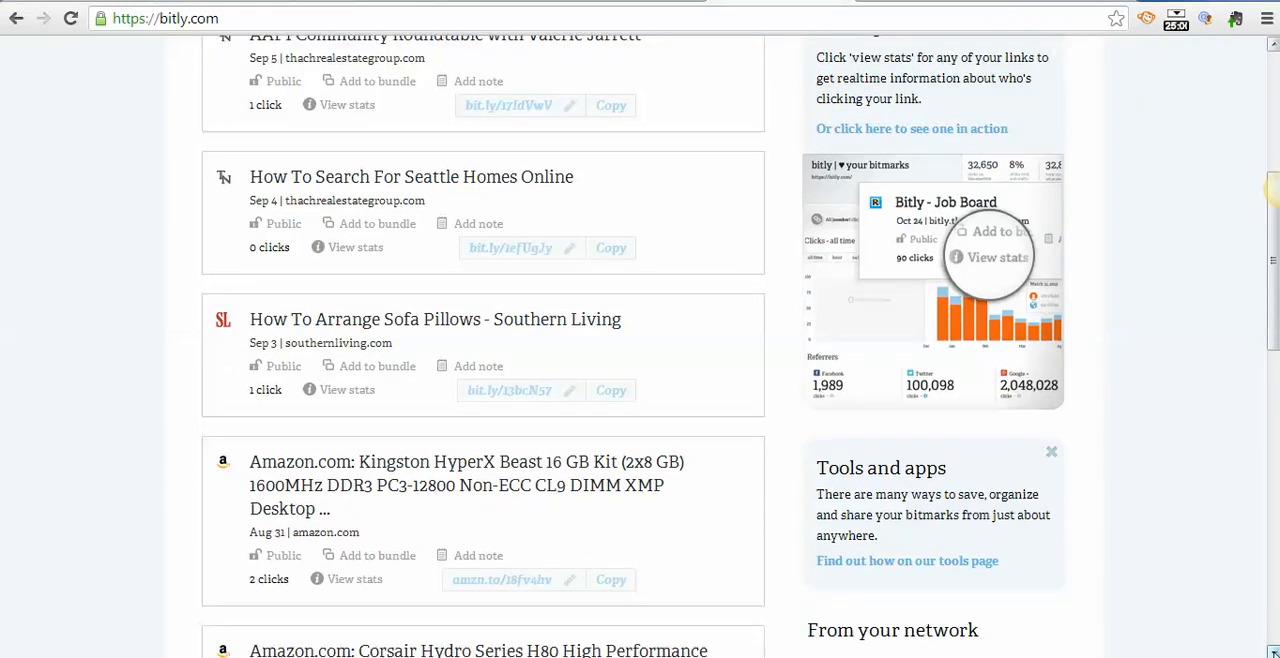
{"action": "scroll", "scroll_direction": "down", "scroll_amount": 3}
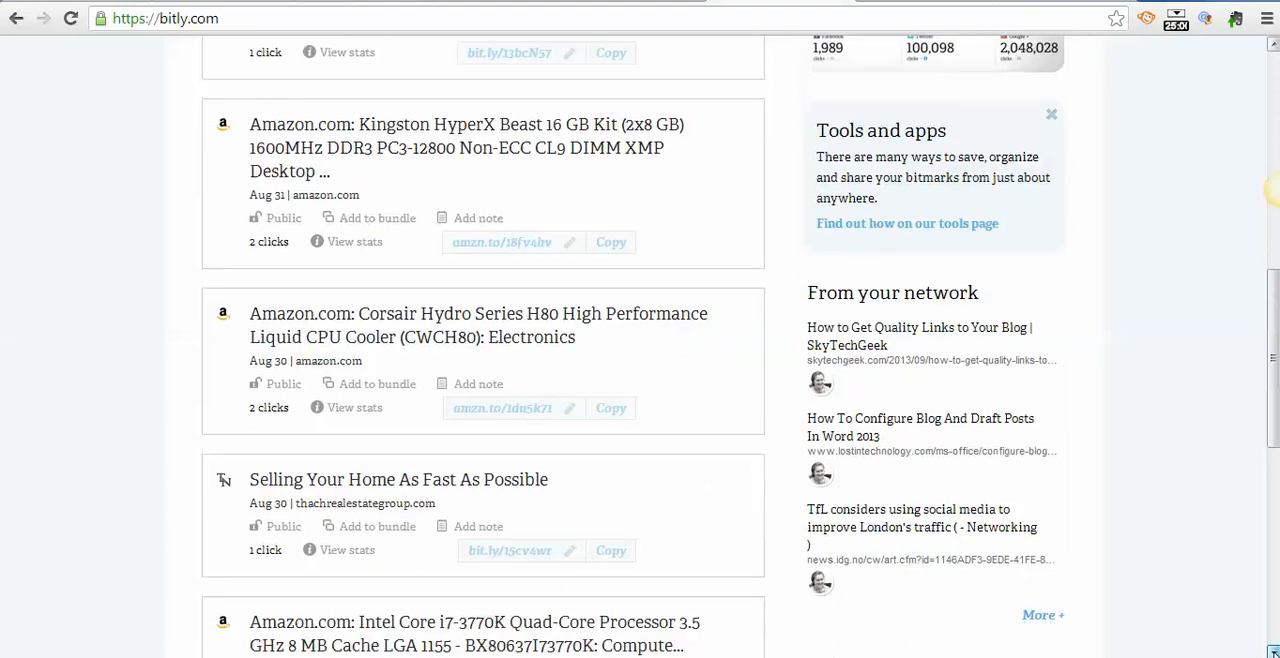
{"action": "mouse_move", "coordinate": [352, 412]}
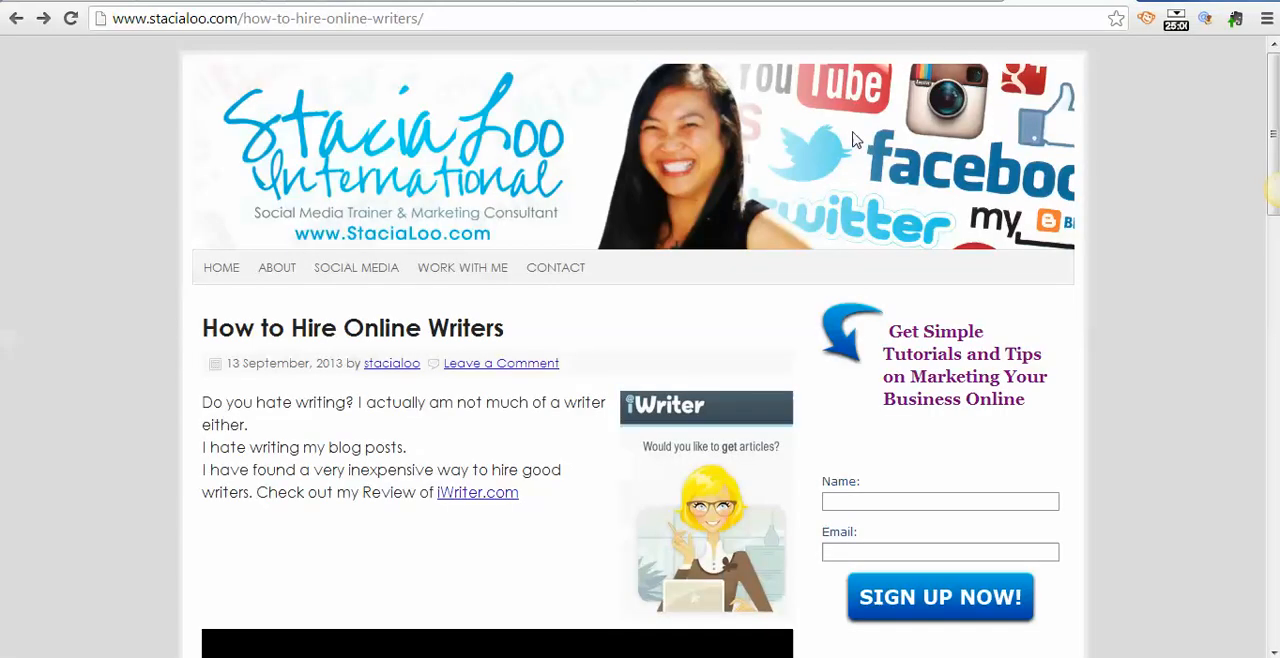
Return to bitly.com from the How to Hire Online Writers article via the bitly bookmark
{"action": "left_click", "coordinate": [230, 20]}
{"action": "type", "text": "https://bitly.com"}
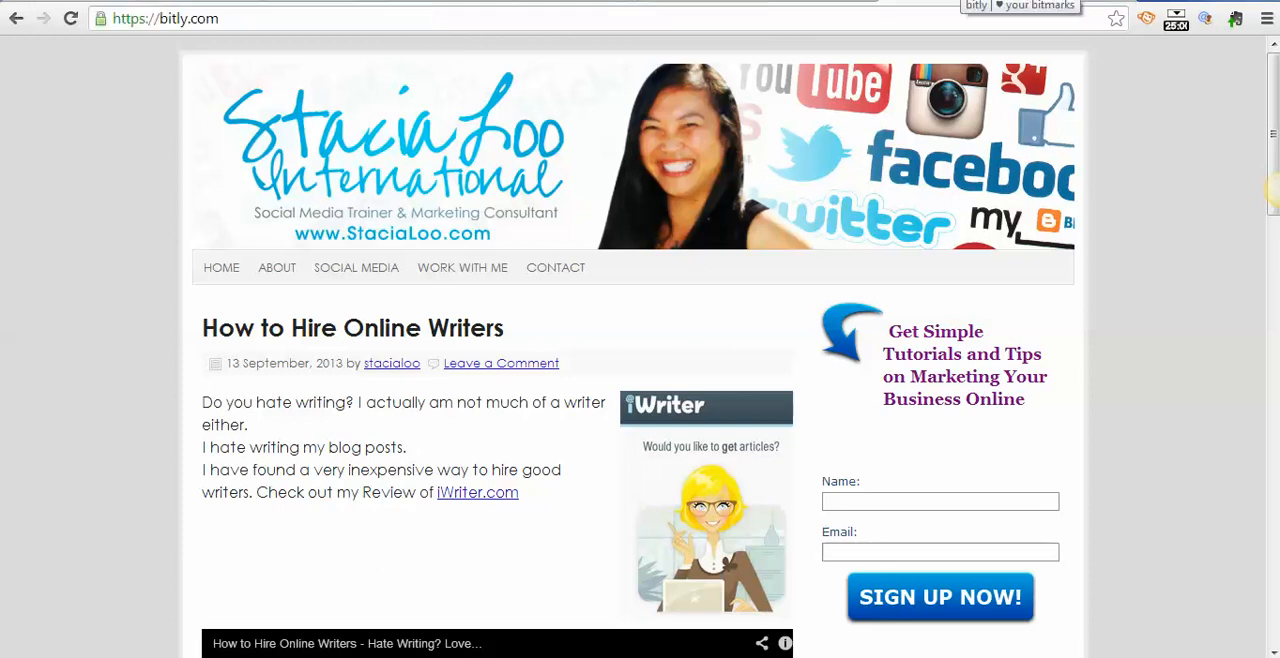
{"action": "mouse_move", "coordinate": [846, 50]}
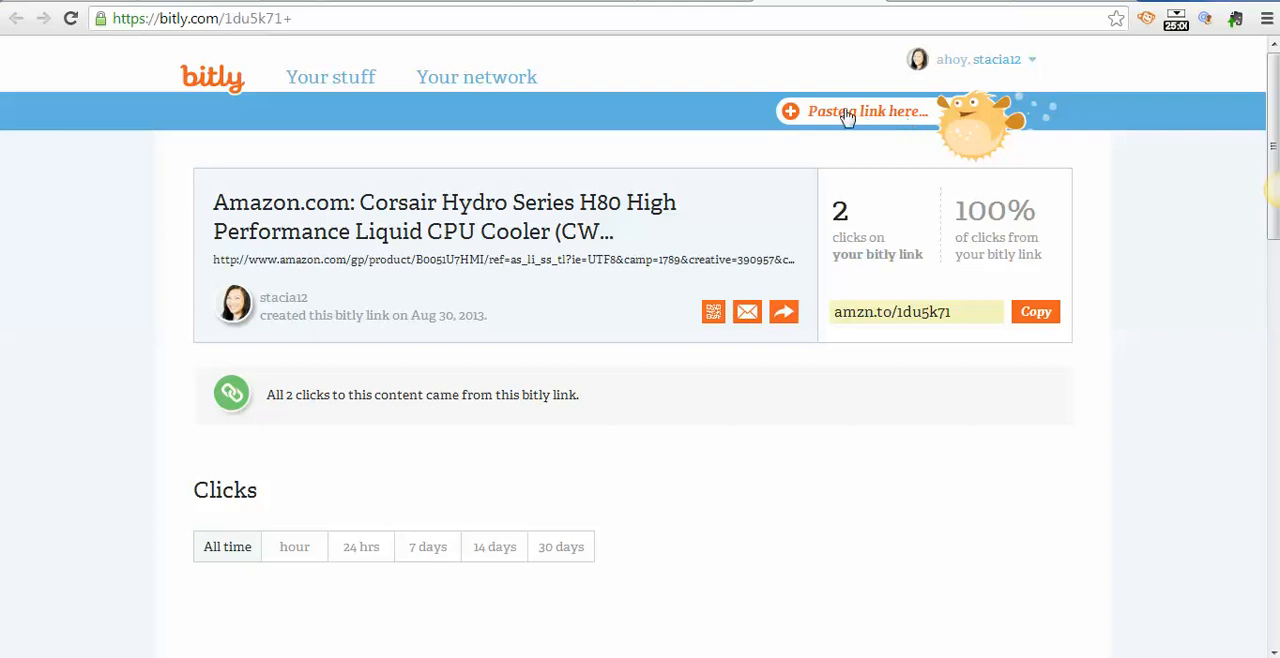
{"action": "mouse_move", "coordinate": [832, 122]}
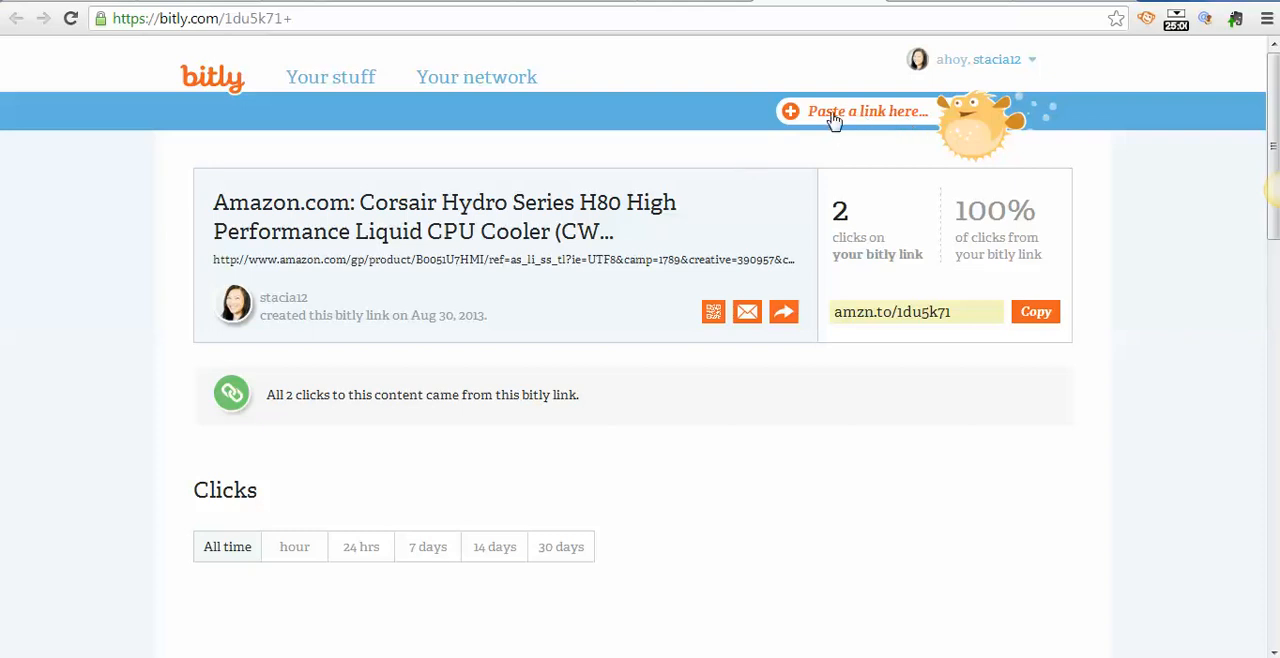
Start a new link in the 'Paste a link here...' box on the Corsair H80 stats page
{"action": "left_click", "coordinate": [856, 112]}
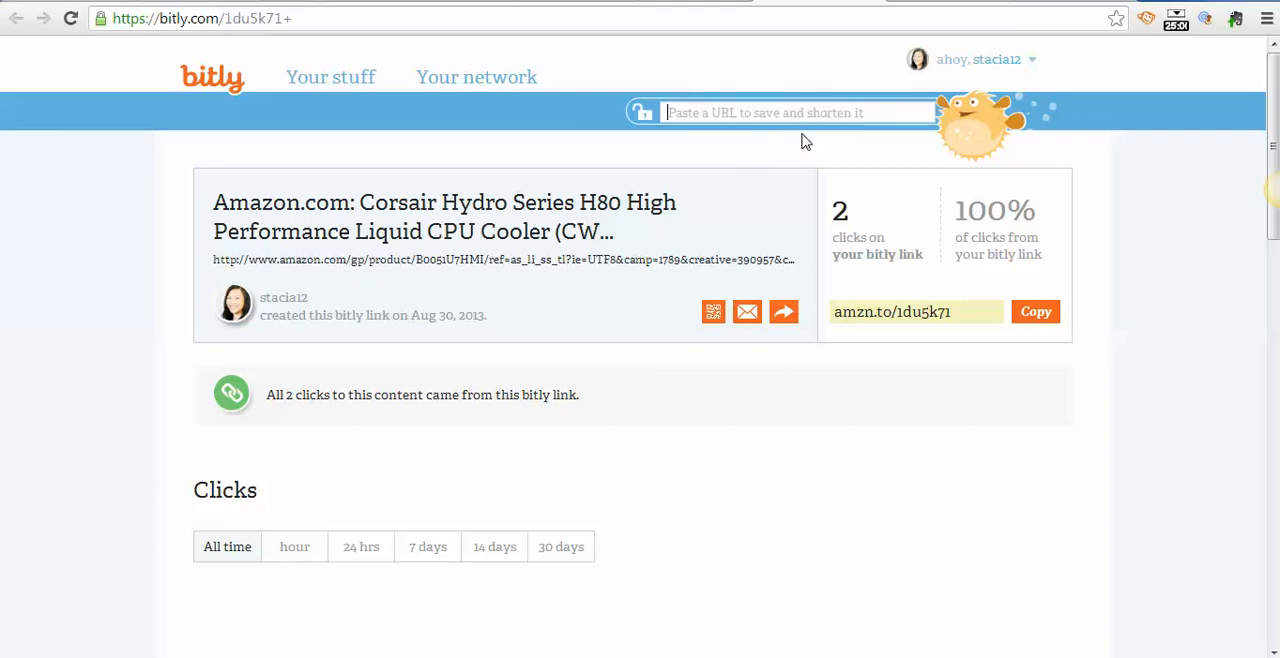
{"action": "mouse_move", "coordinate": [872, 156]}
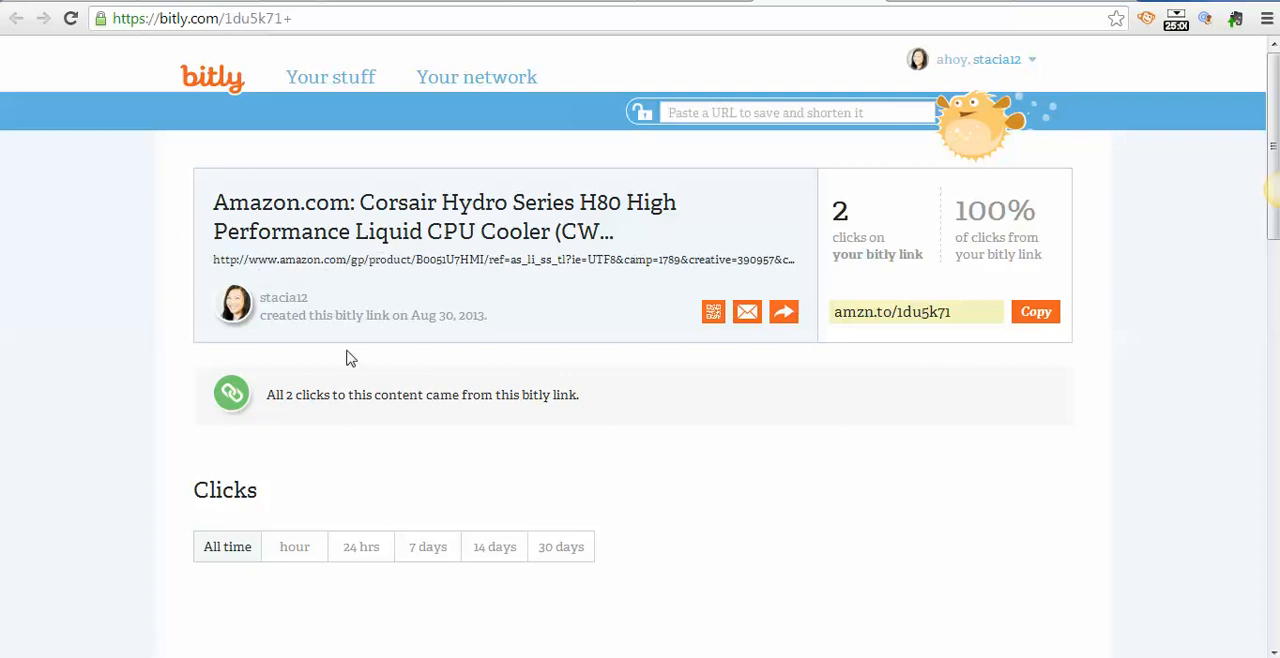
Select the amzn.to/1du5k71 short link, closing the link-shortening box
{"action": "left_click", "coordinate": [890, 312]}
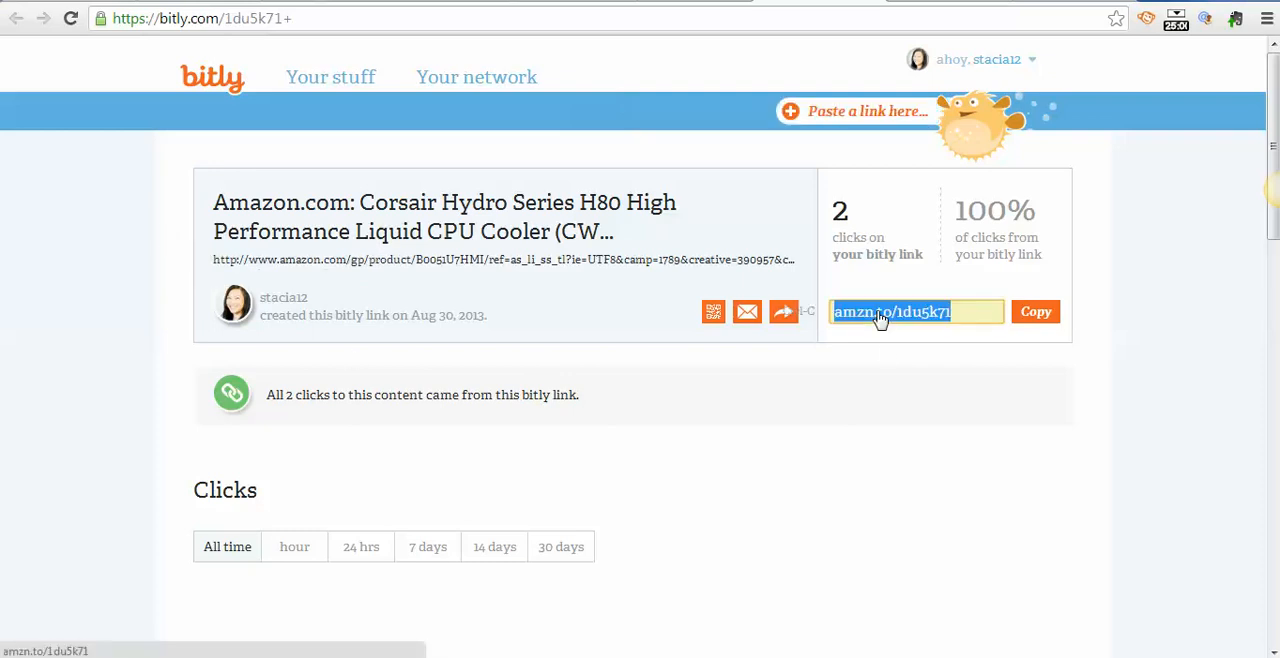
{"action": "mouse_move", "coordinate": [880, 348]}
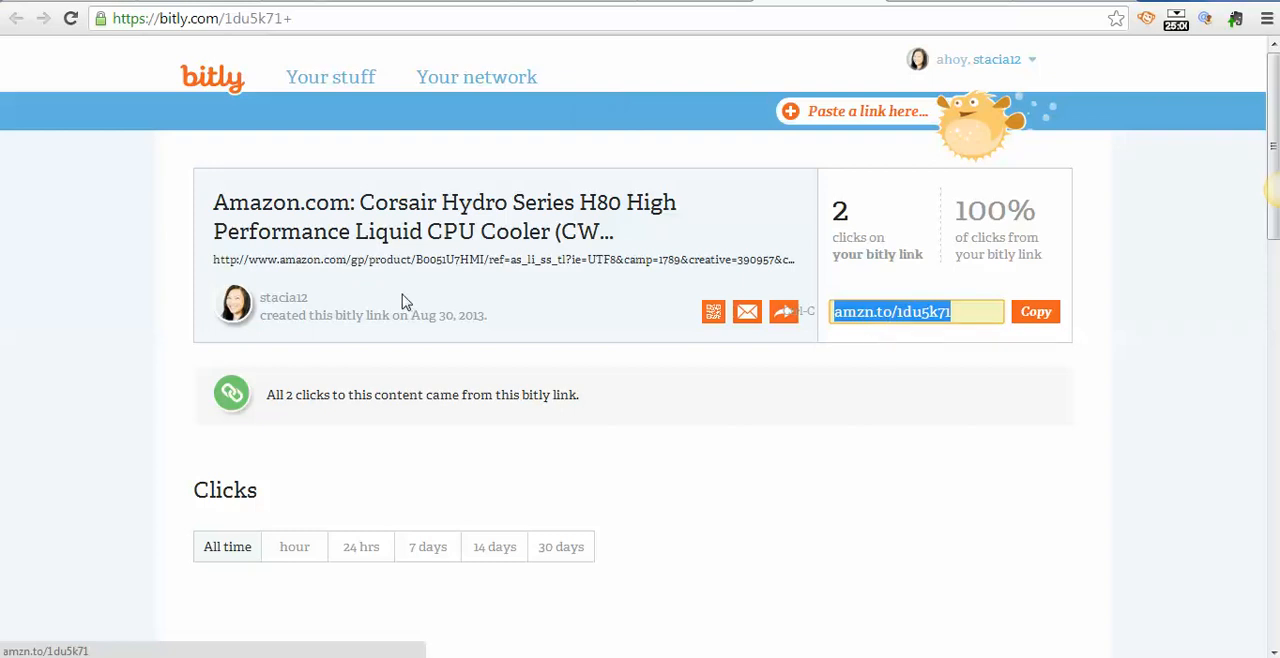
{"action": "mouse_move", "coordinate": [408, 272]}
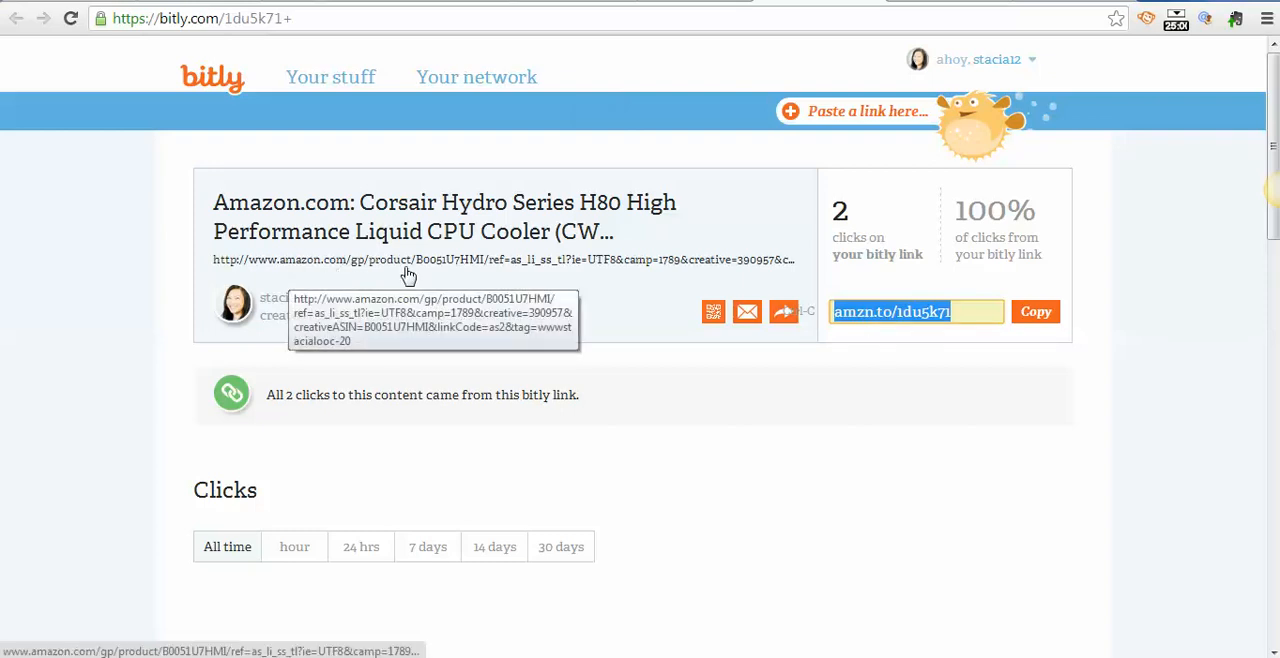
{"action": "mouse_move", "coordinate": [384, 272]}
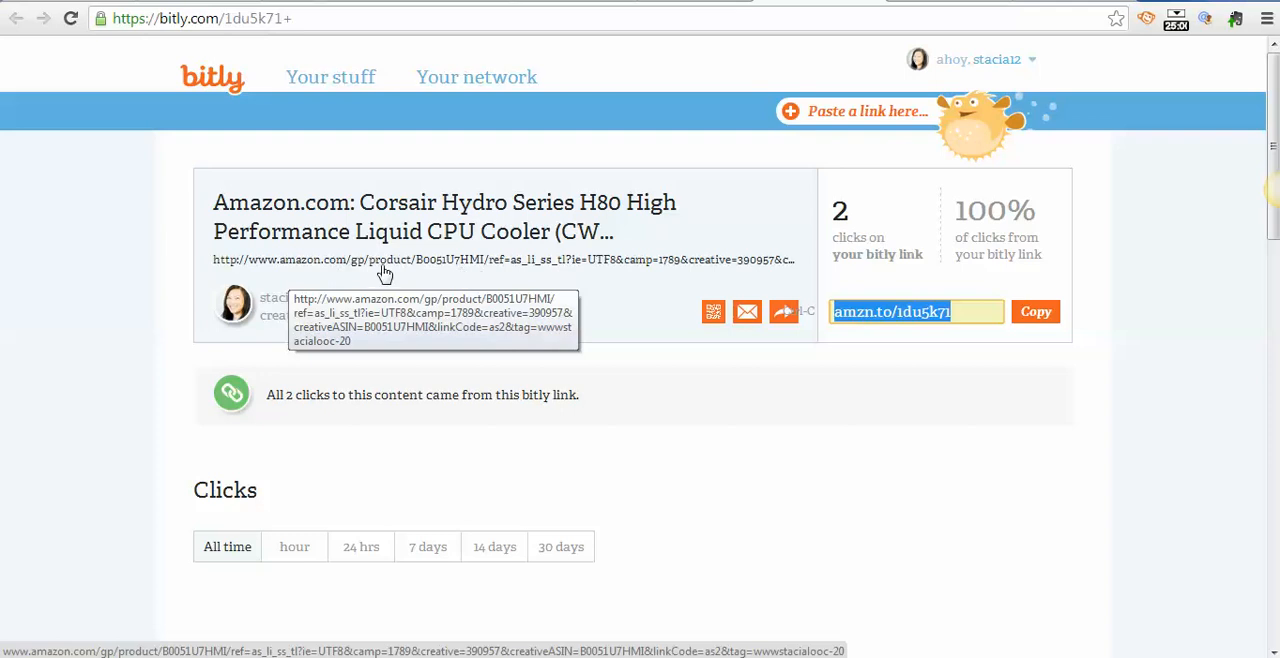
{"action": "mouse_move", "coordinate": [548, 260]}
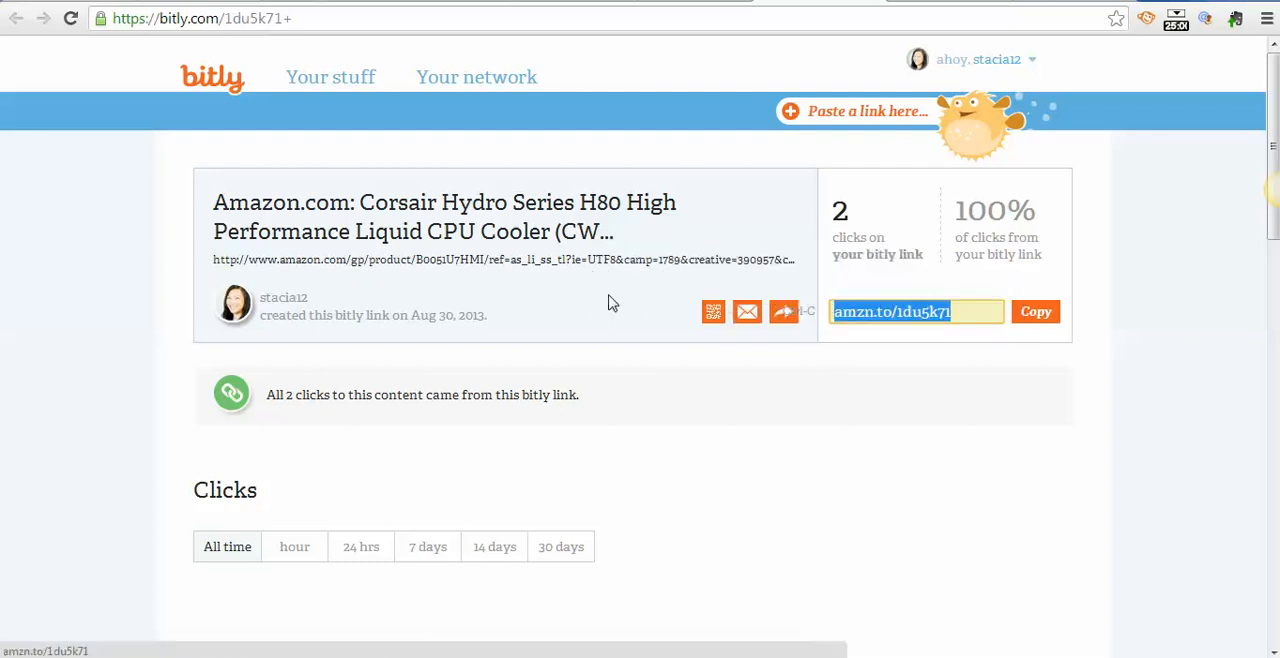
{"action": "mouse_move", "coordinate": [602, 298]}
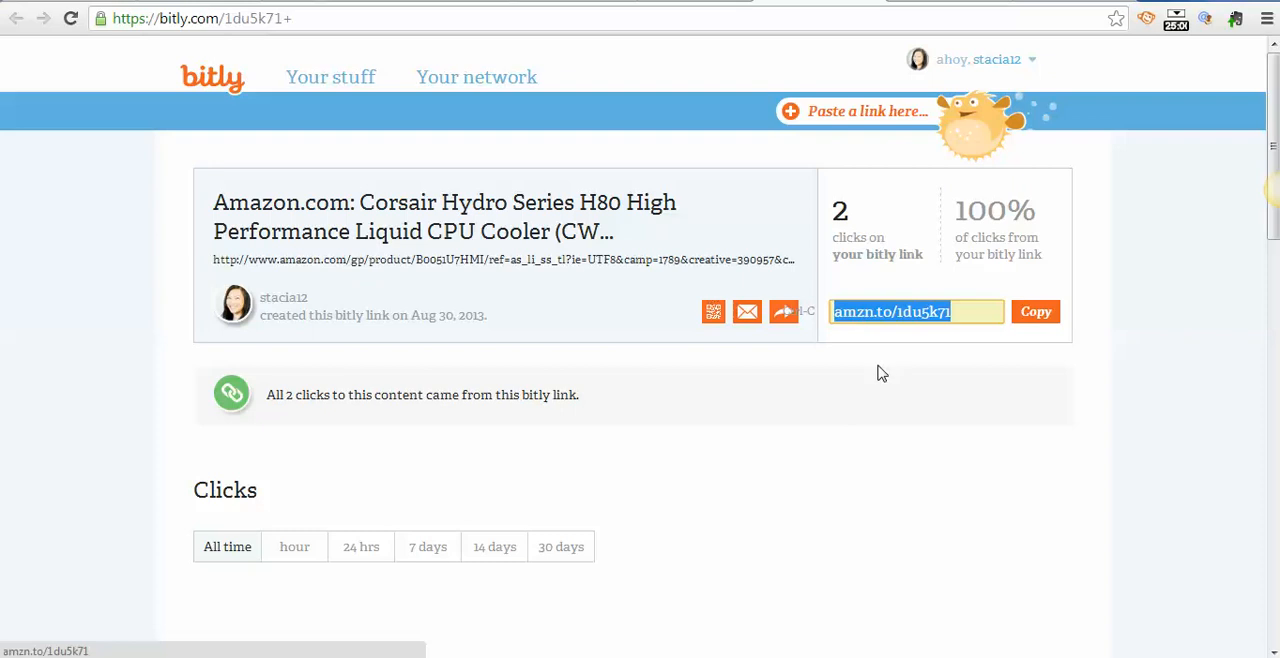
{"action": "mouse_move", "coordinate": [868, 120]}
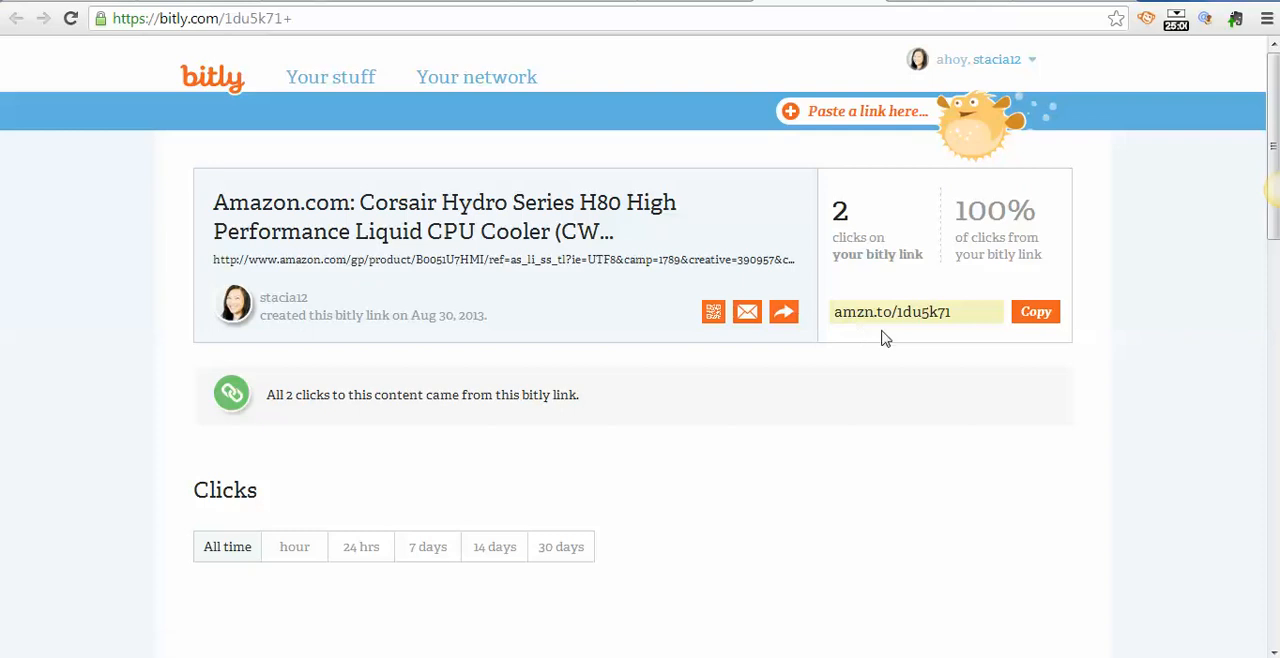
{"action": "mouse_move", "coordinate": [864, 356]}
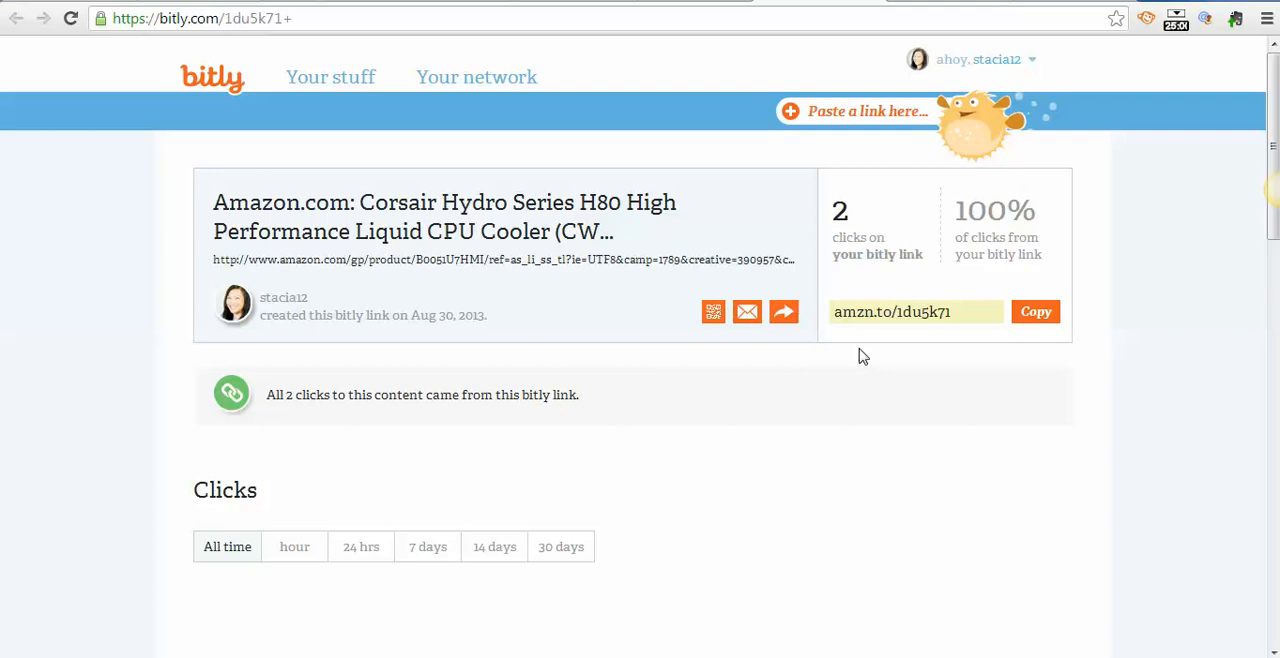
{"action": "mouse_move", "coordinate": [888, 364]}
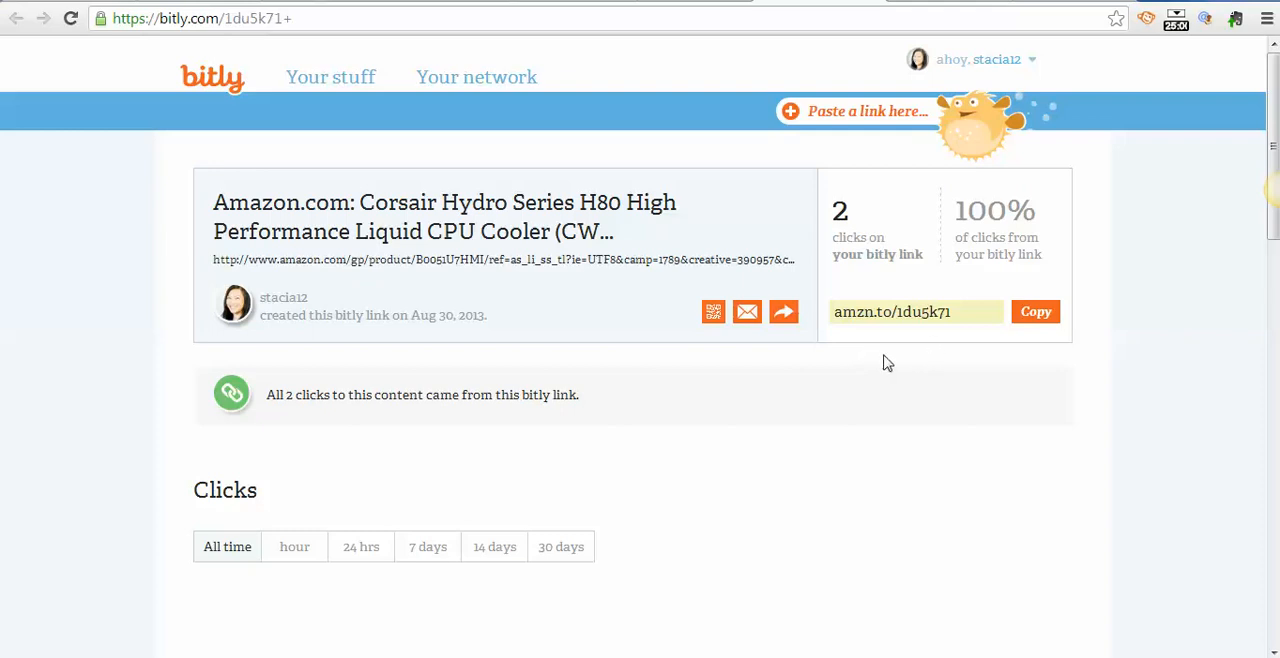
{"action": "mouse_move", "coordinate": [908, 436]}
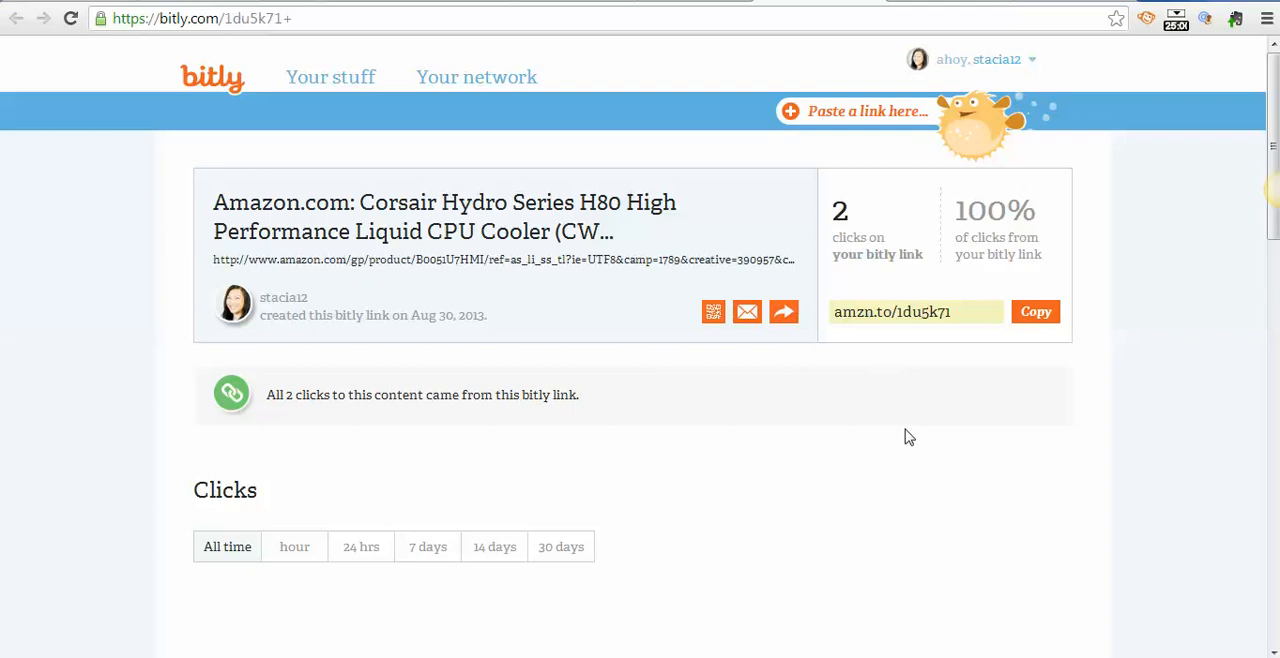
{"action": "mouse_move", "coordinate": [212, 92]}
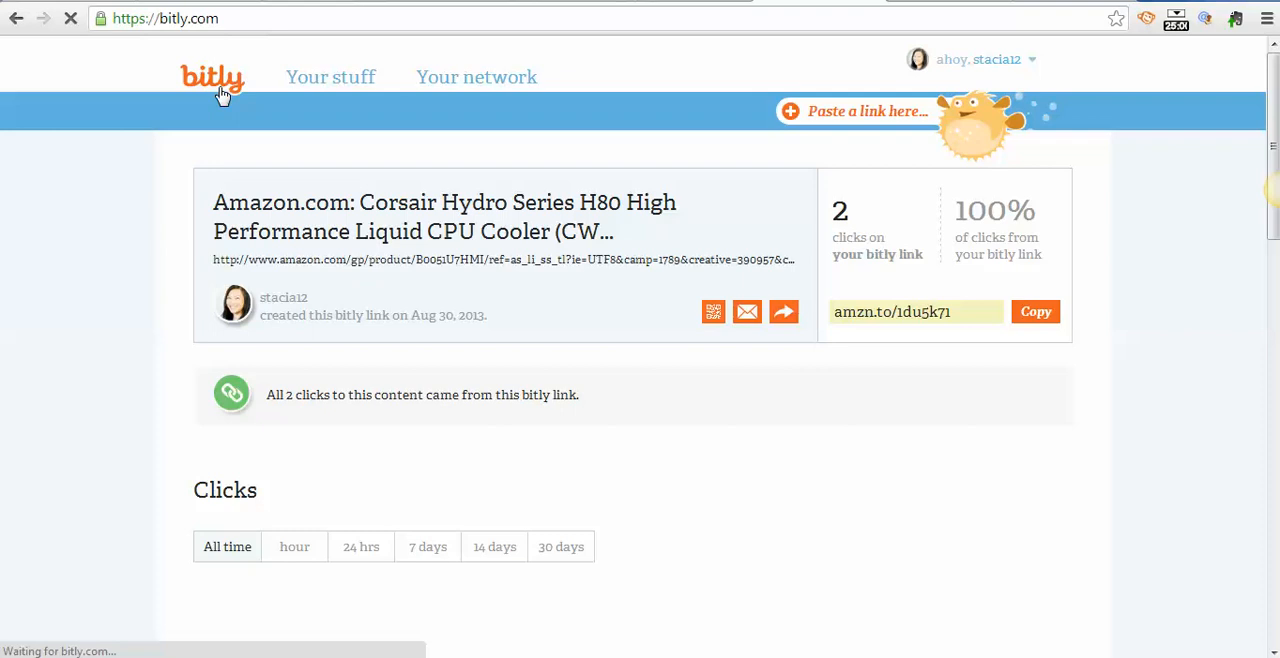
{"action": "mouse_move", "coordinate": [916, 8]}
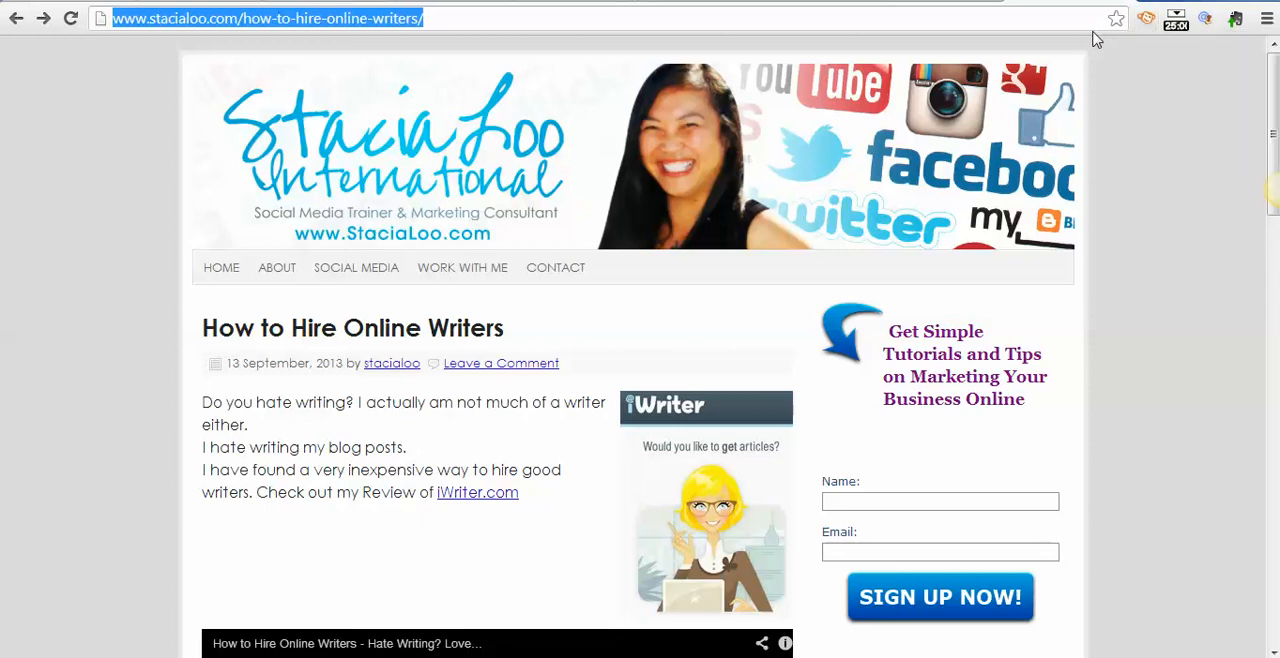
{"action": "mouse_move", "coordinate": [1080, 36]}
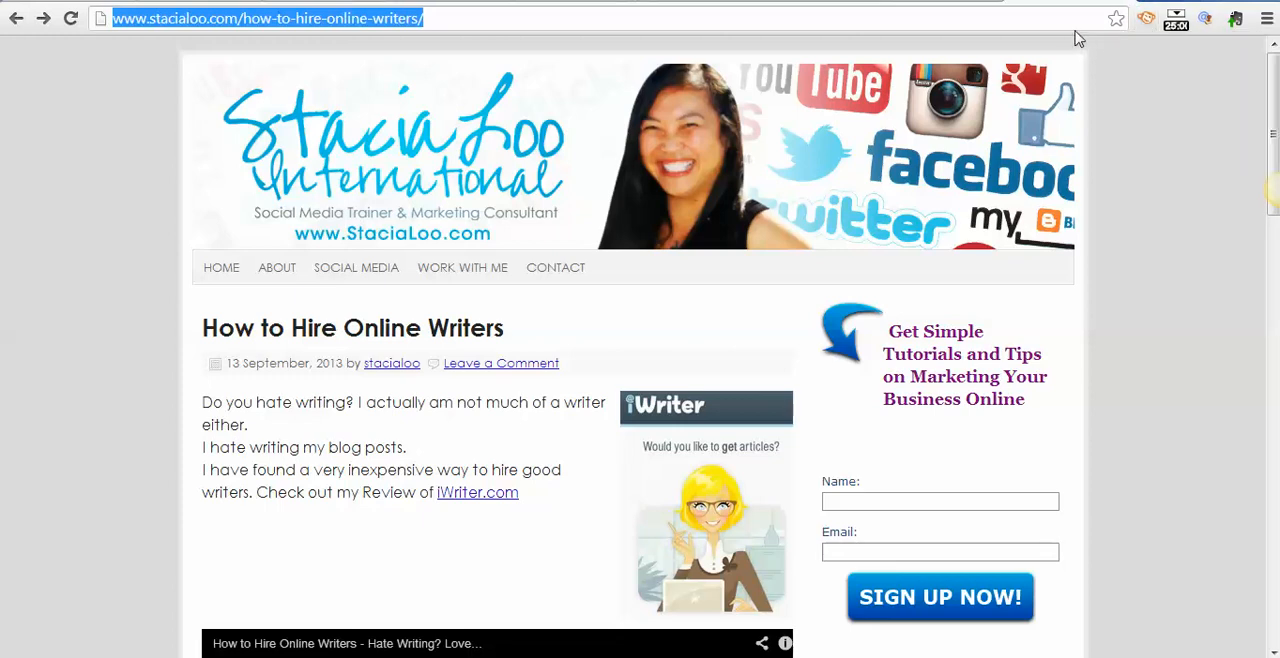
{"action": "mouse_move", "coordinate": [1230, 20]}
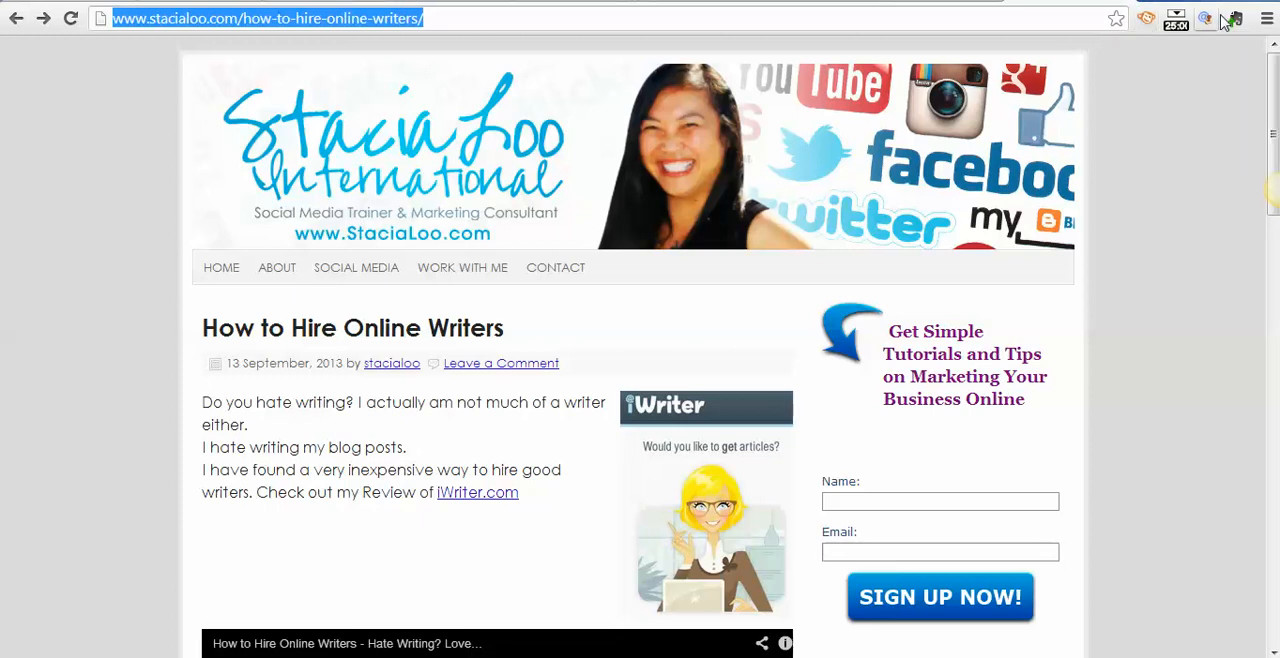
{"action": "mouse_move", "coordinate": [1258, 36]}
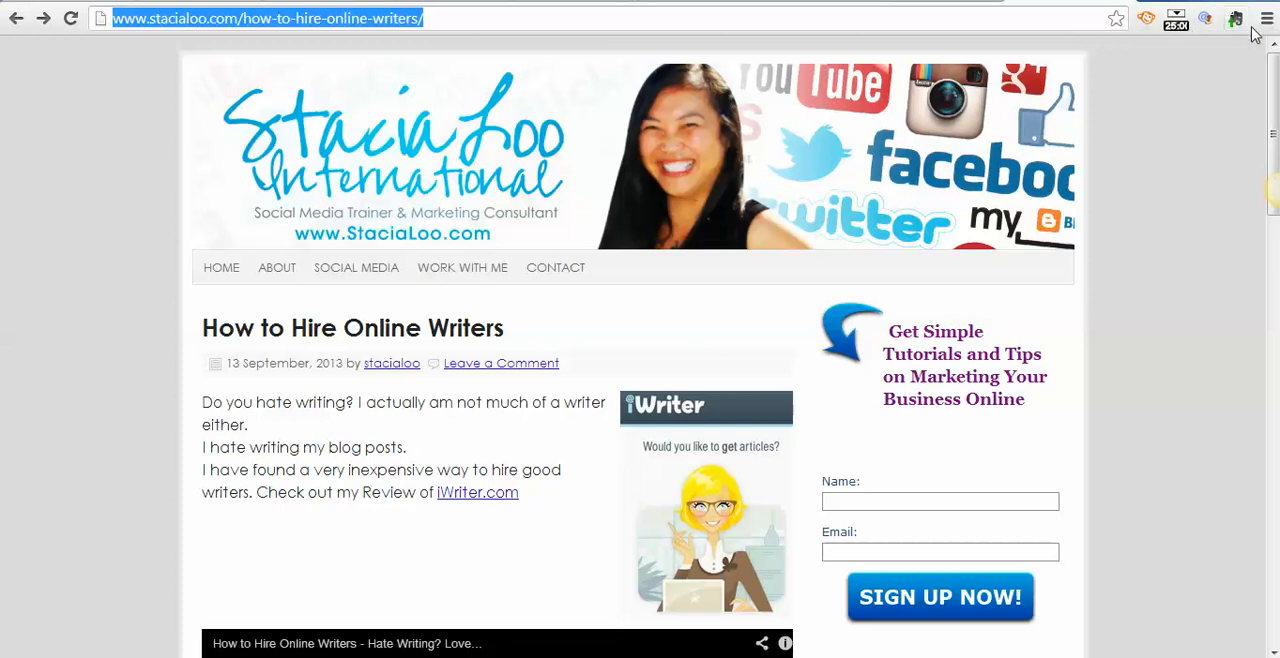
{"action": "mouse_move", "coordinate": [1056, 20]}
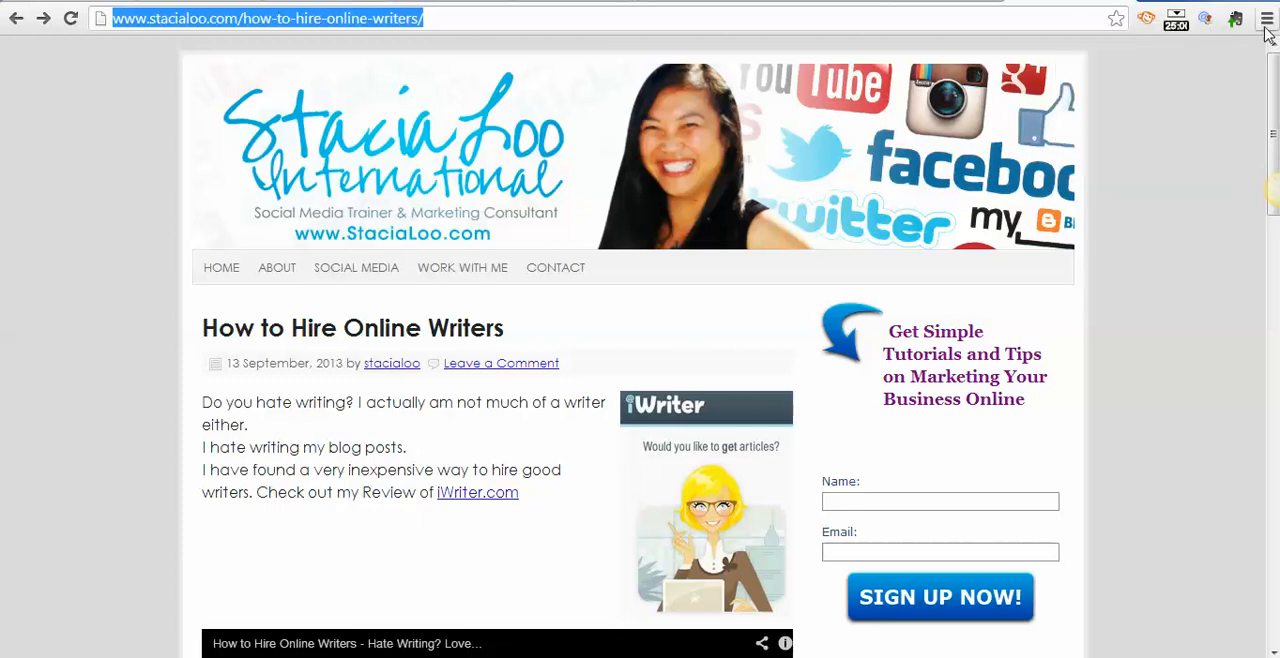
{"action": "mouse_move", "coordinate": [1264, 22]}
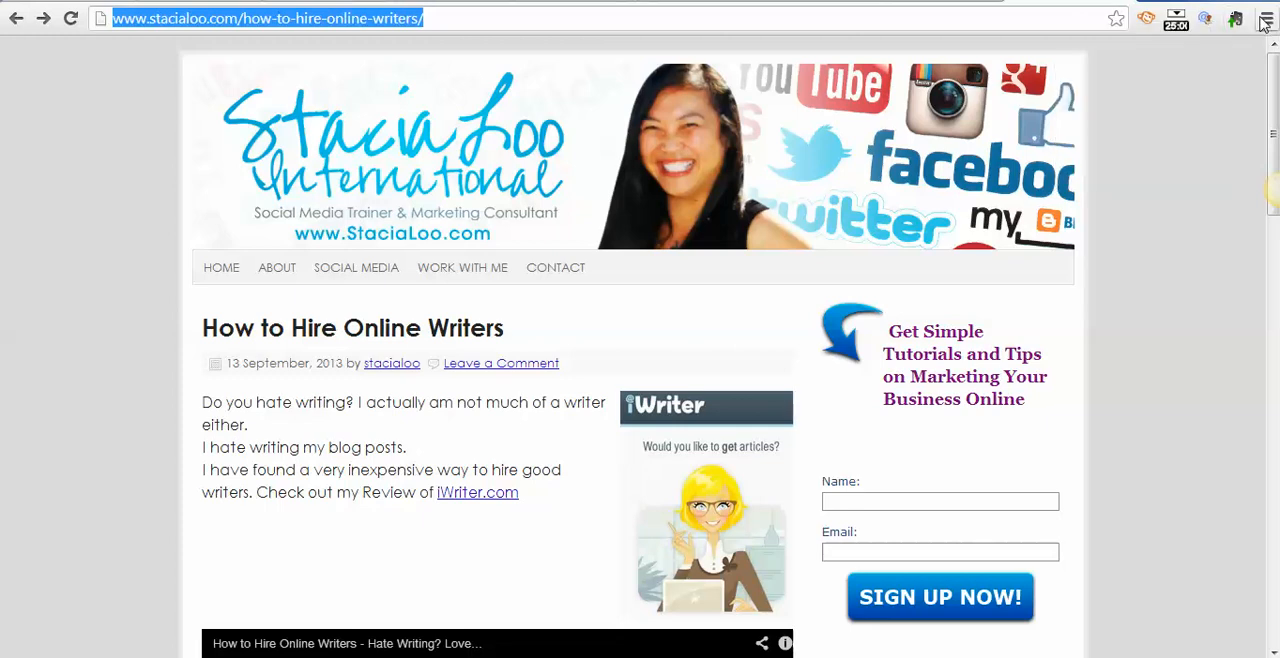
Bring up Chrome's Bookmarks menu over the How to Hire Online Writers post
{"action": "left_click", "coordinate": [1268, 16]}
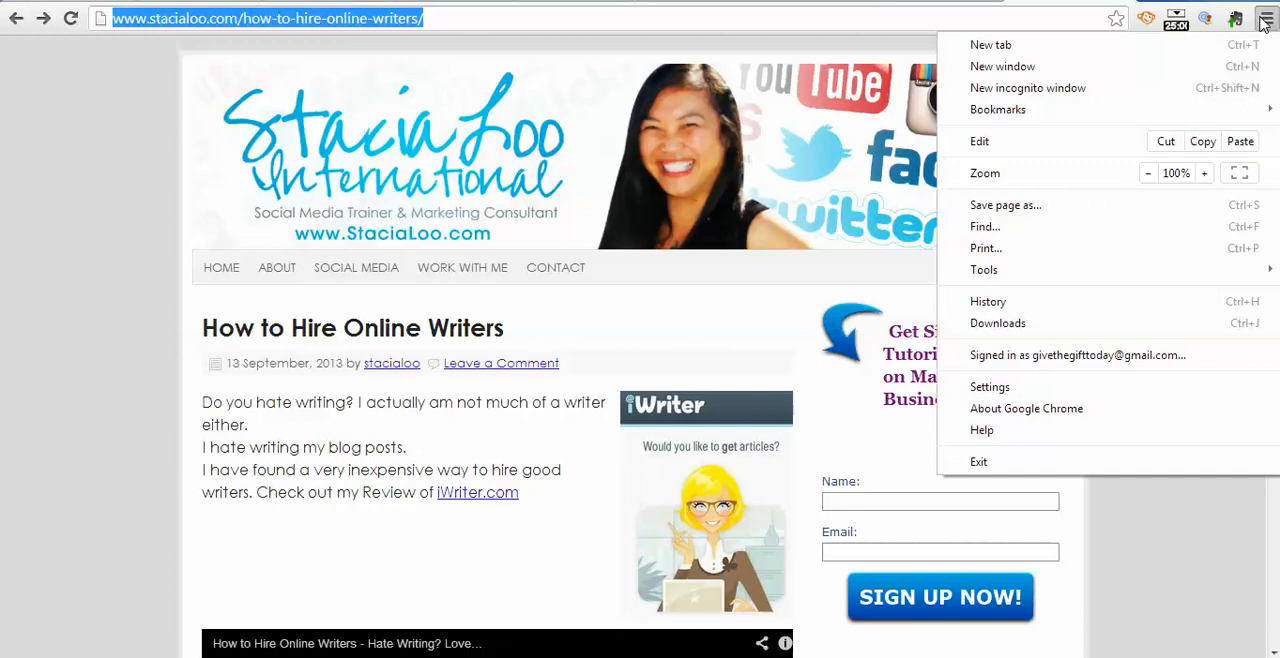
{"action": "left_click", "coordinate": [1000, 108]}
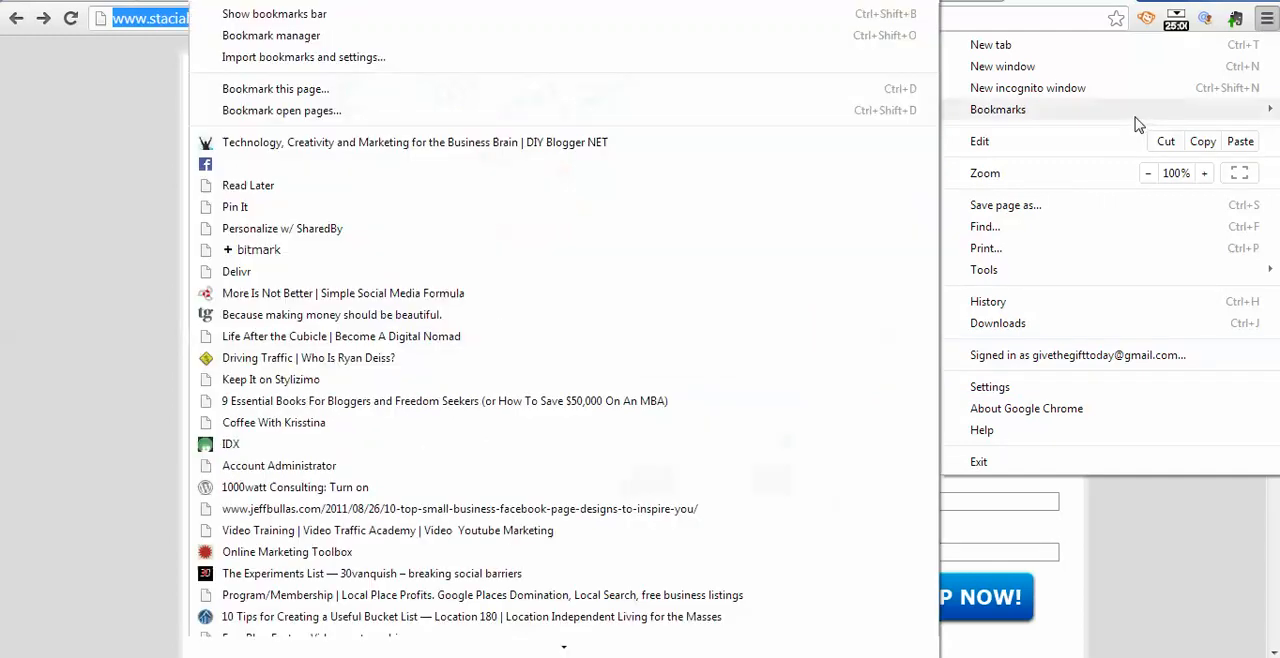
{"action": "mouse_move", "coordinate": [310, 14]}
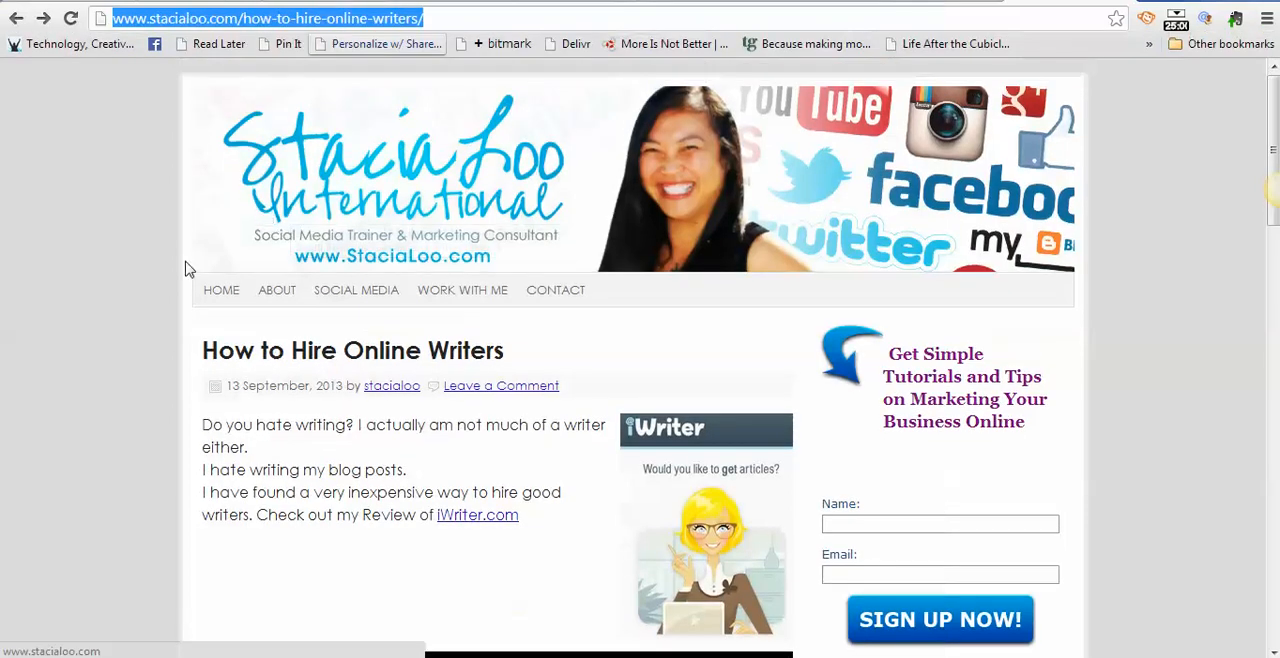
{"action": "mouse_move", "coordinate": [502, 50]}
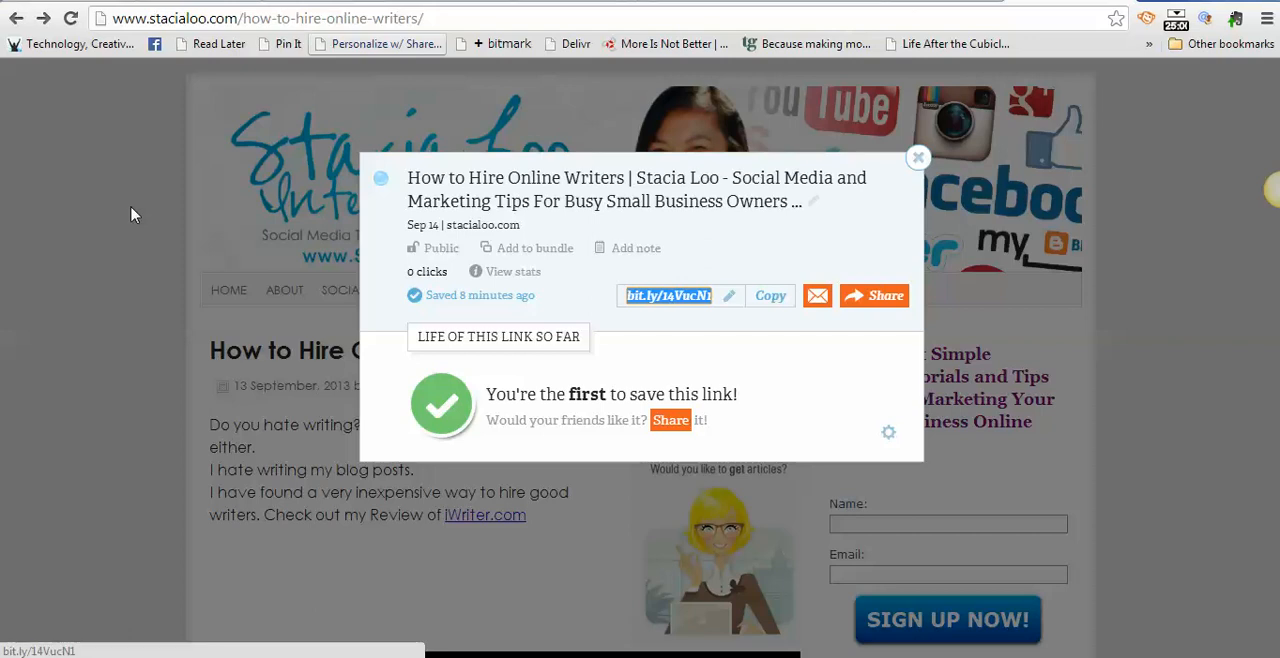
{"action": "mouse_move", "coordinate": [500, 70]}
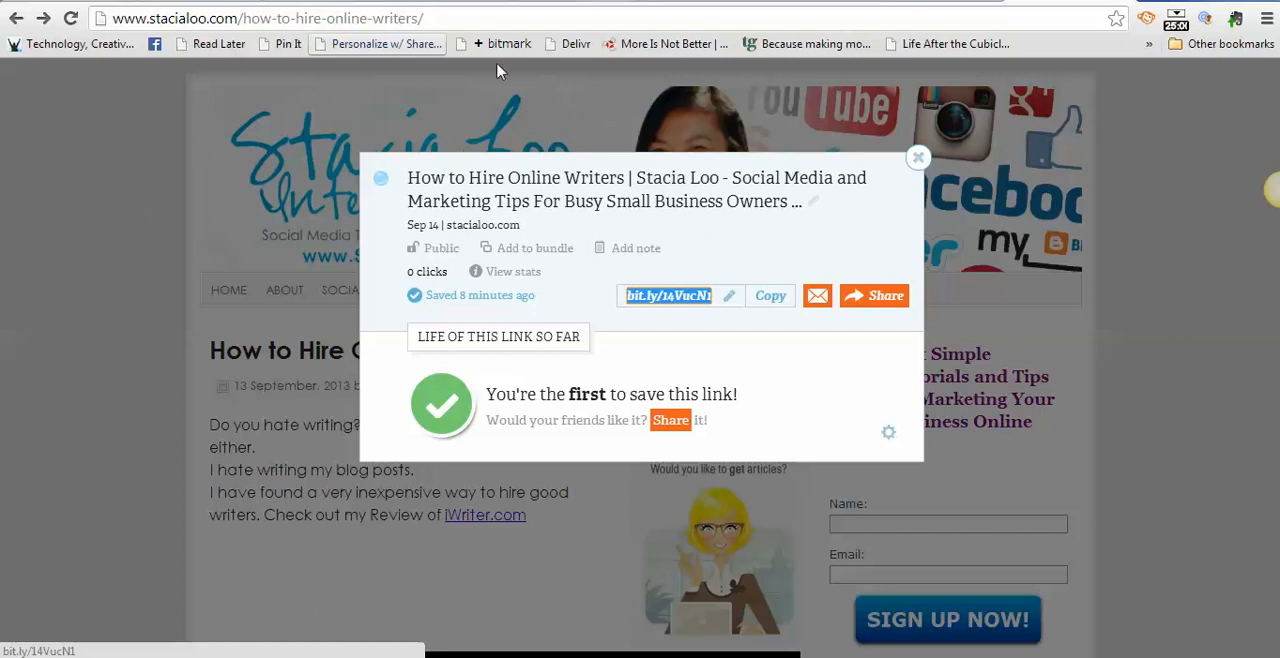
{"action": "mouse_move", "coordinate": [516, 218]}
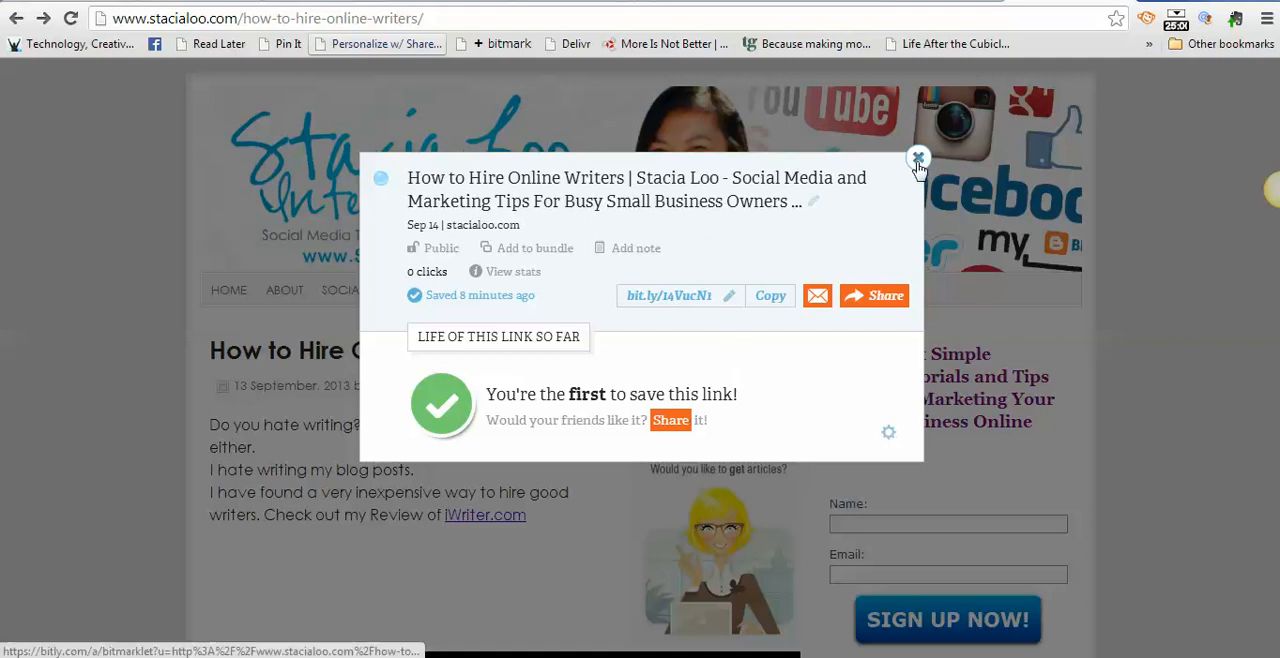
Show the saved bitmarks list and browse down to the Aug 27 Facebook Fans post
{"action": "left_click", "coordinate": [916, 158]}
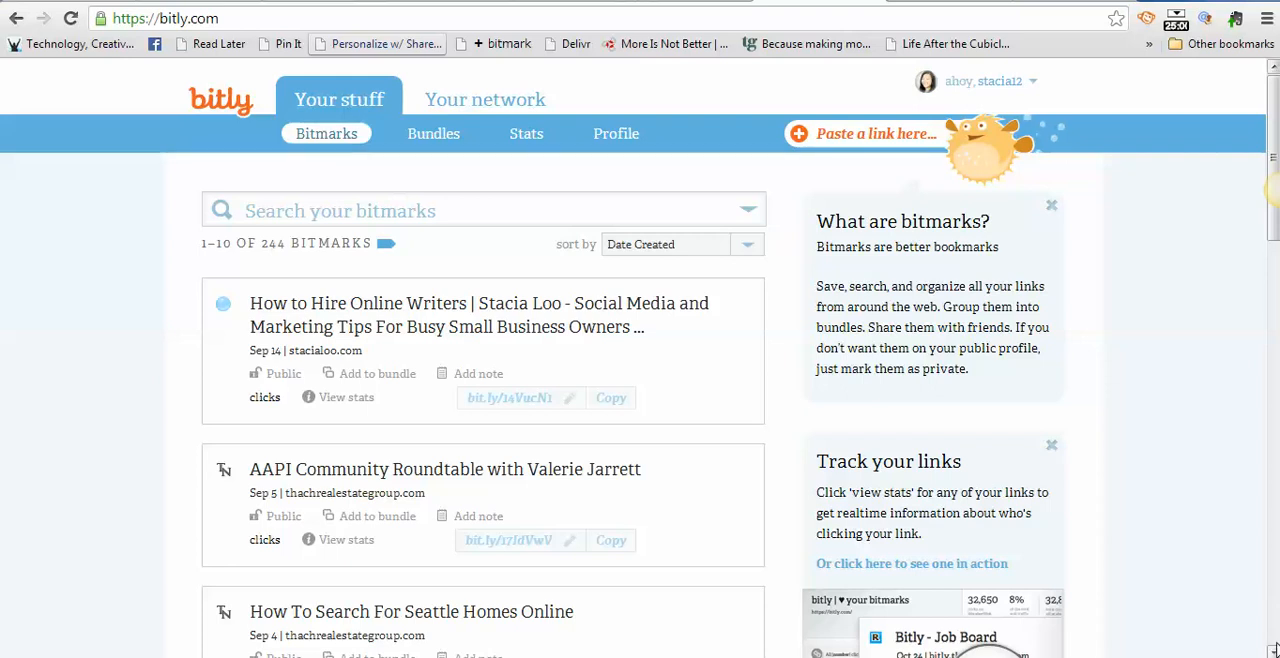
{"action": "scroll", "scroll_direction": "down", "scroll_amount": 3}
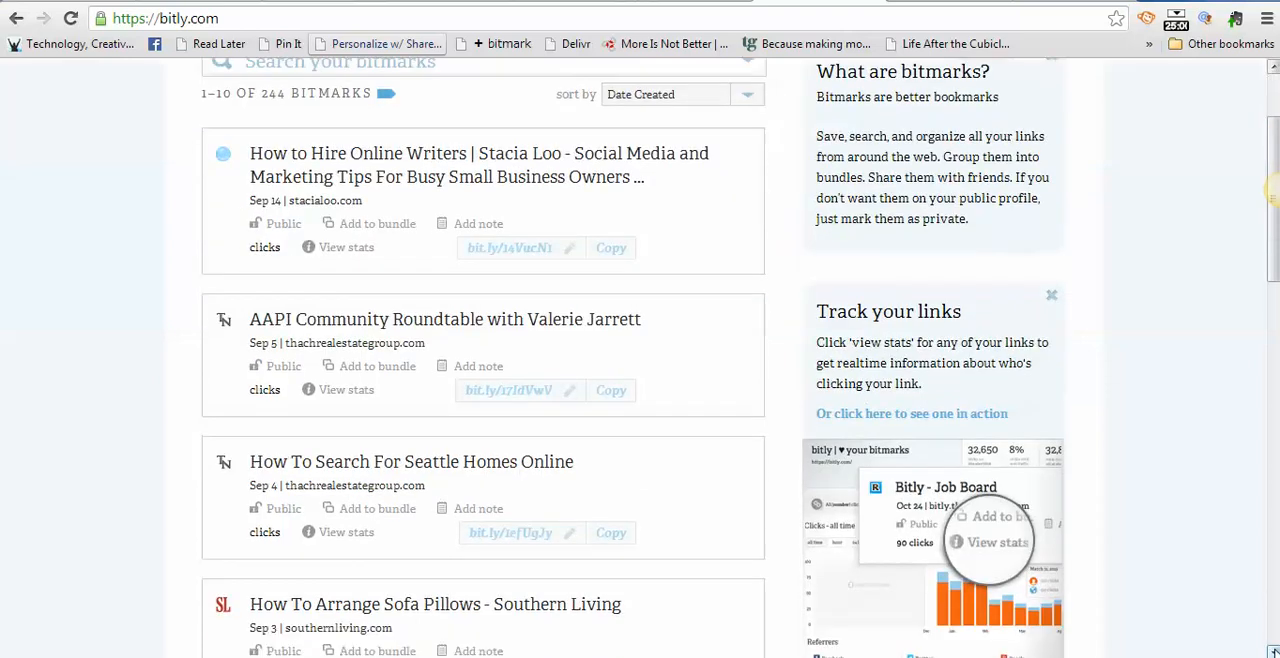
{"action": "scroll", "scroll_direction": "down", "scroll_amount": 3}
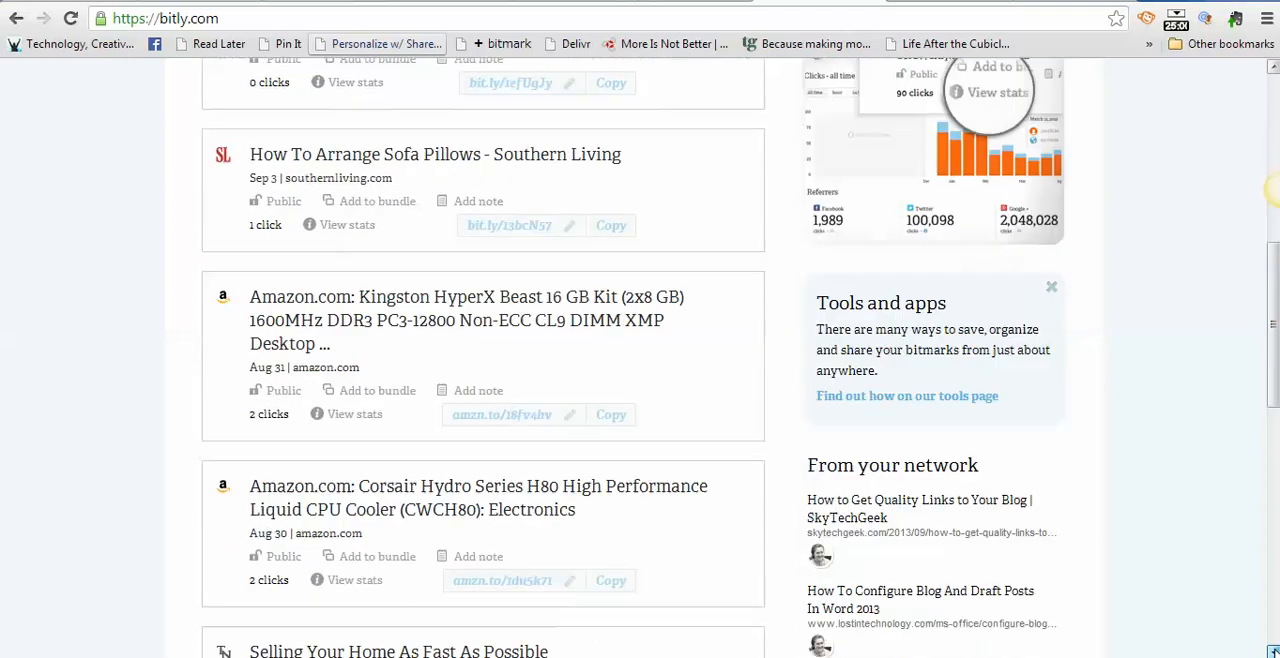
{"action": "scroll", "scroll_direction": "down", "scroll_amount": 3}
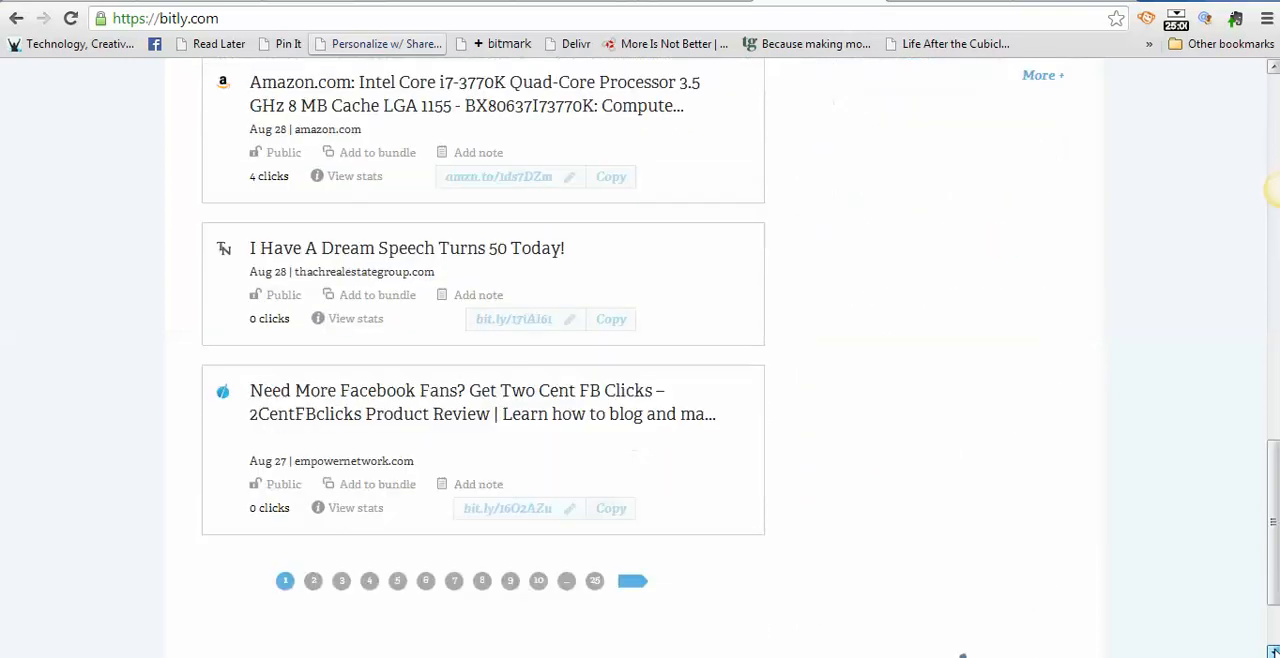
{"action": "scroll", "scroll_direction": "down", "scroll_amount": 3}
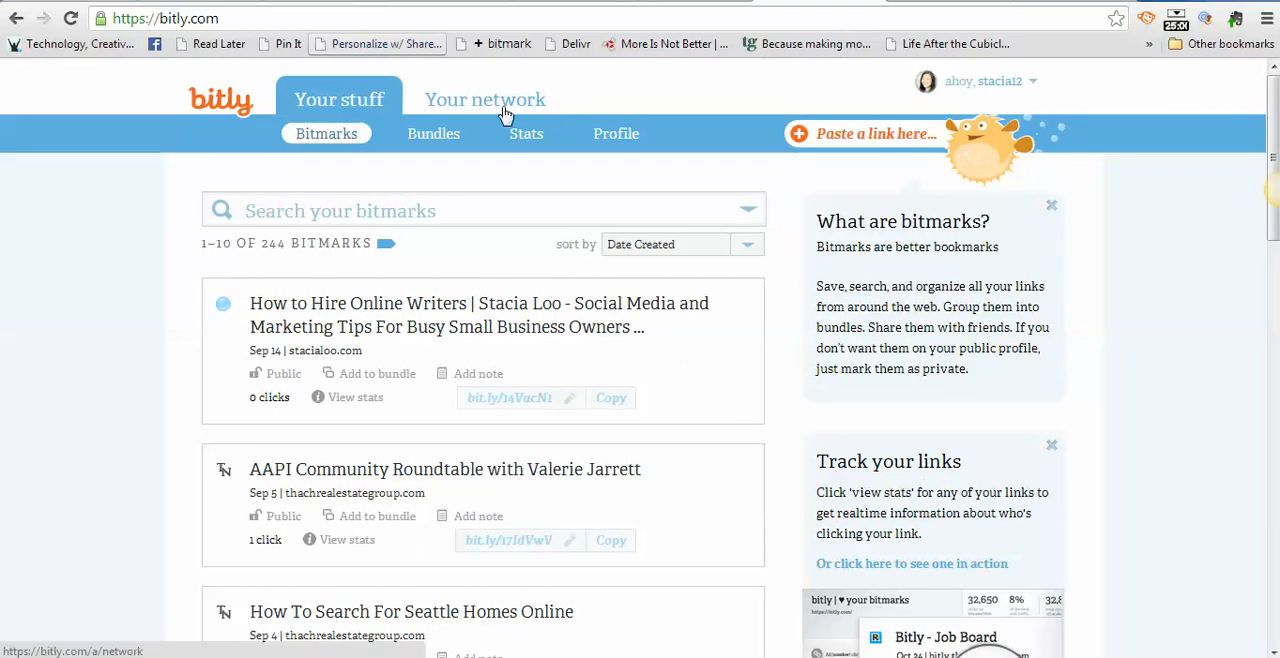
Switch to the Your network feed of friends' bitmarks, such as SkyTechGeek's post
{"action": "left_click", "coordinate": [484, 100]}
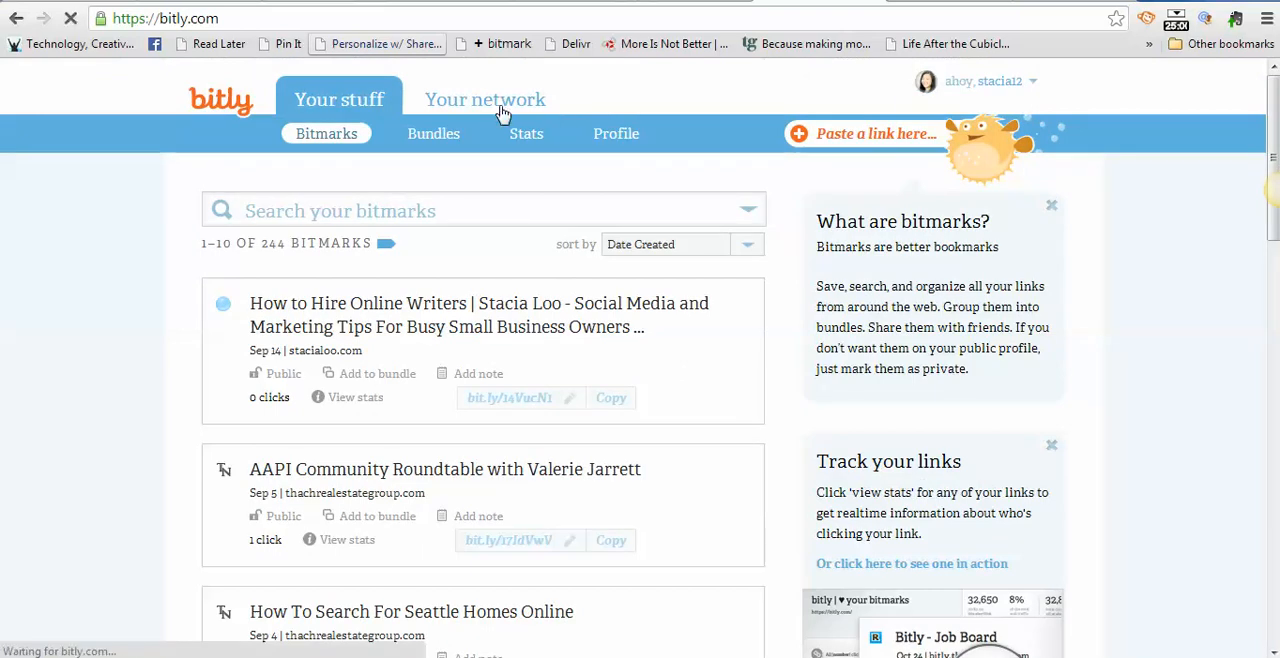
{"action": "left_click", "coordinate": [484, 100]}
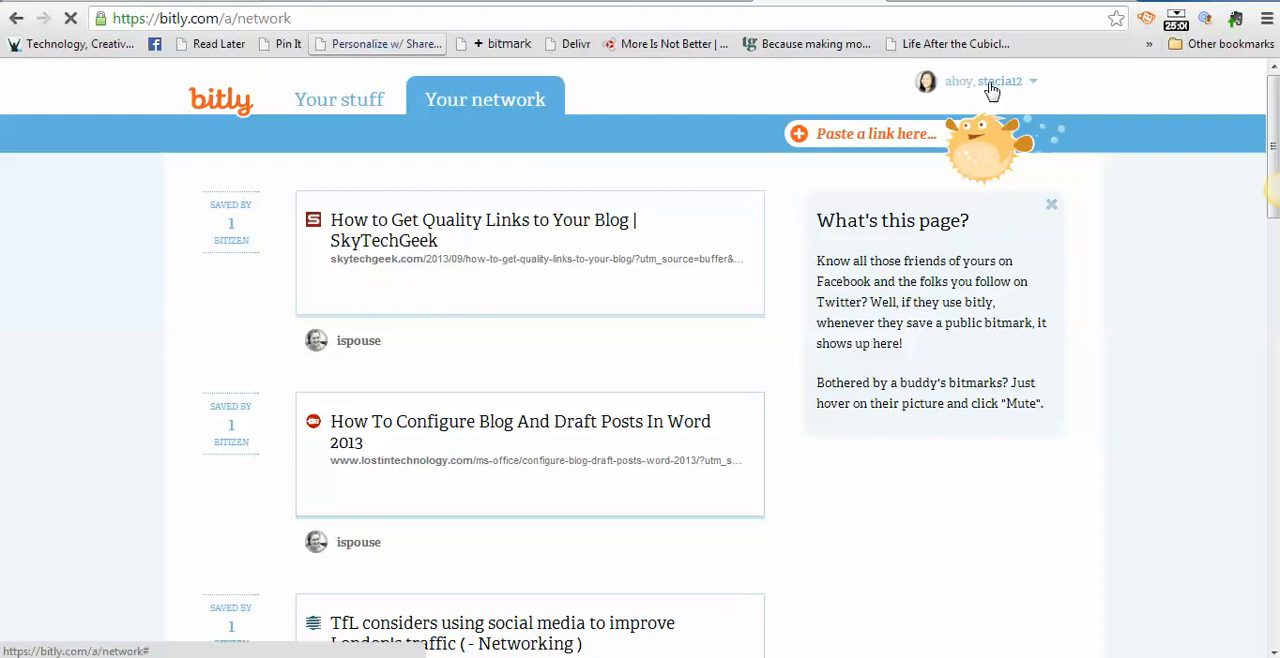
{"action": "mouse_move", "coordinate": [1036, 82]}
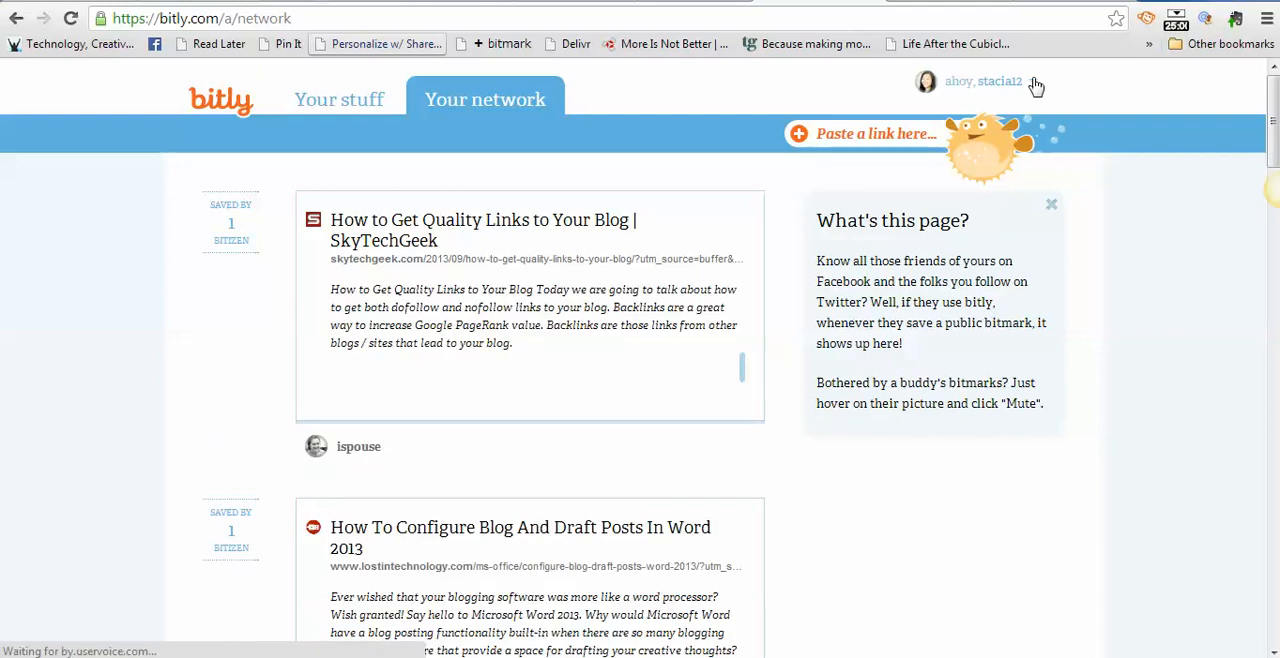
Go to Bitly's Tools page from the account dropdown
{"action": "left_click", "coordinate": [984, 80]}
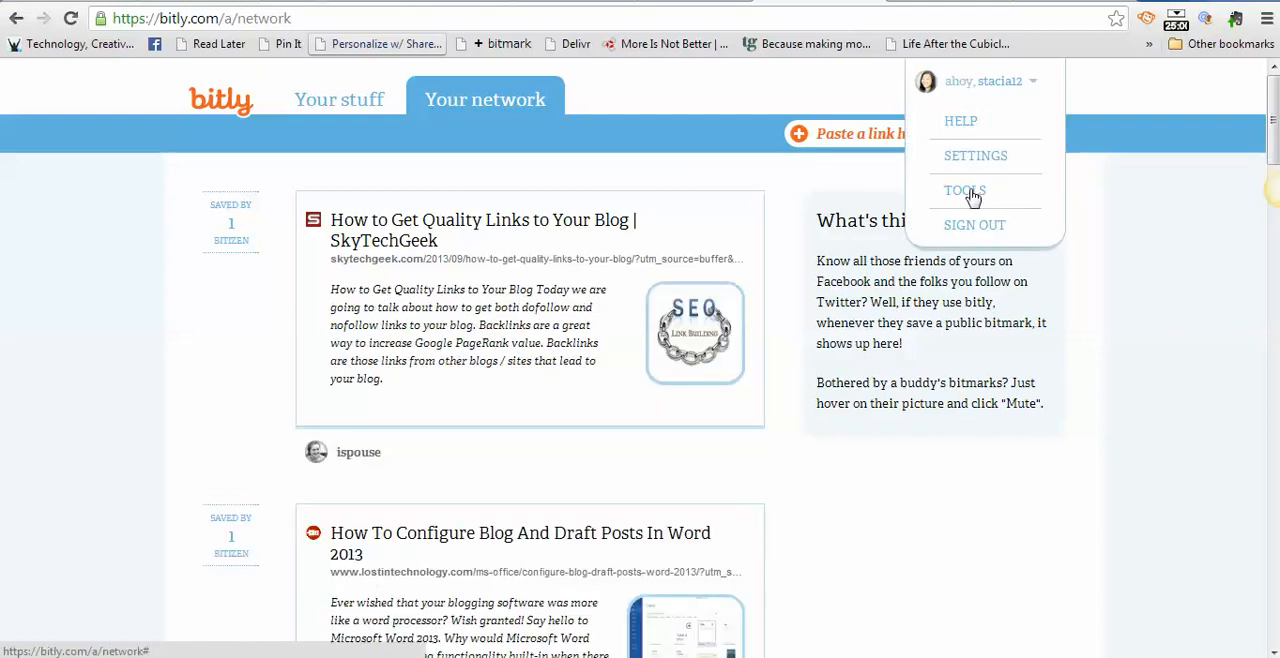
{"action": "left_click", "coordinate": [960, 190]}
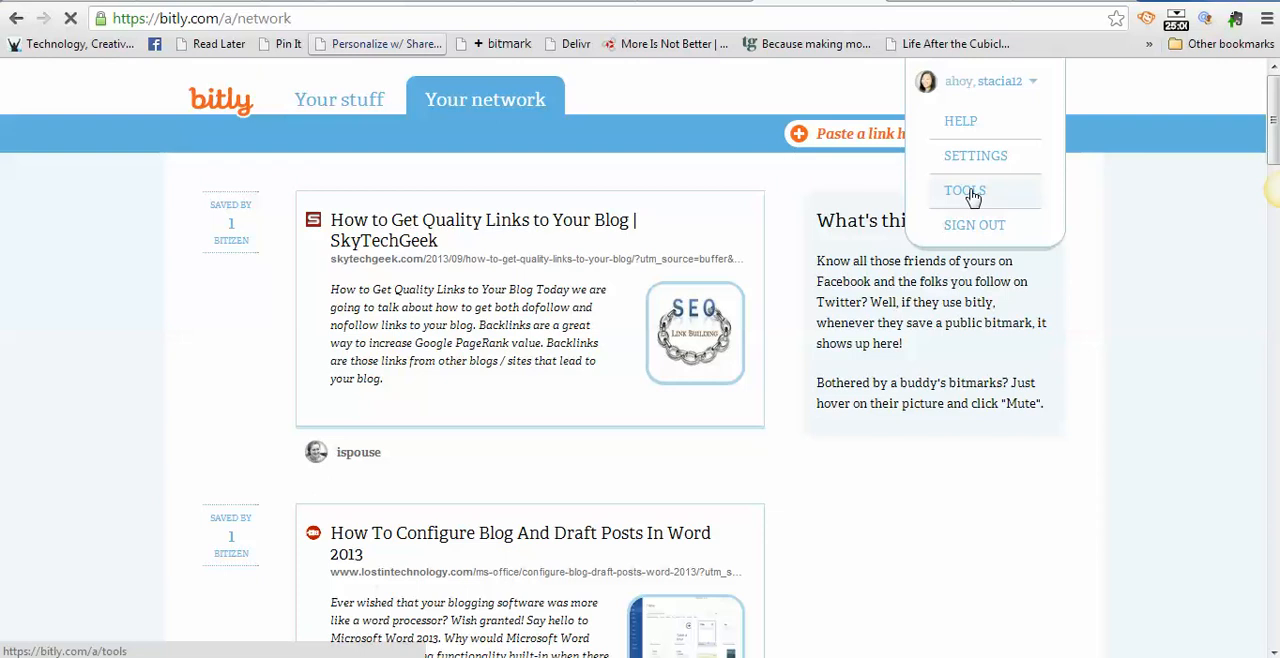
{"action": "left_click", "coordinate": [964, 190]}
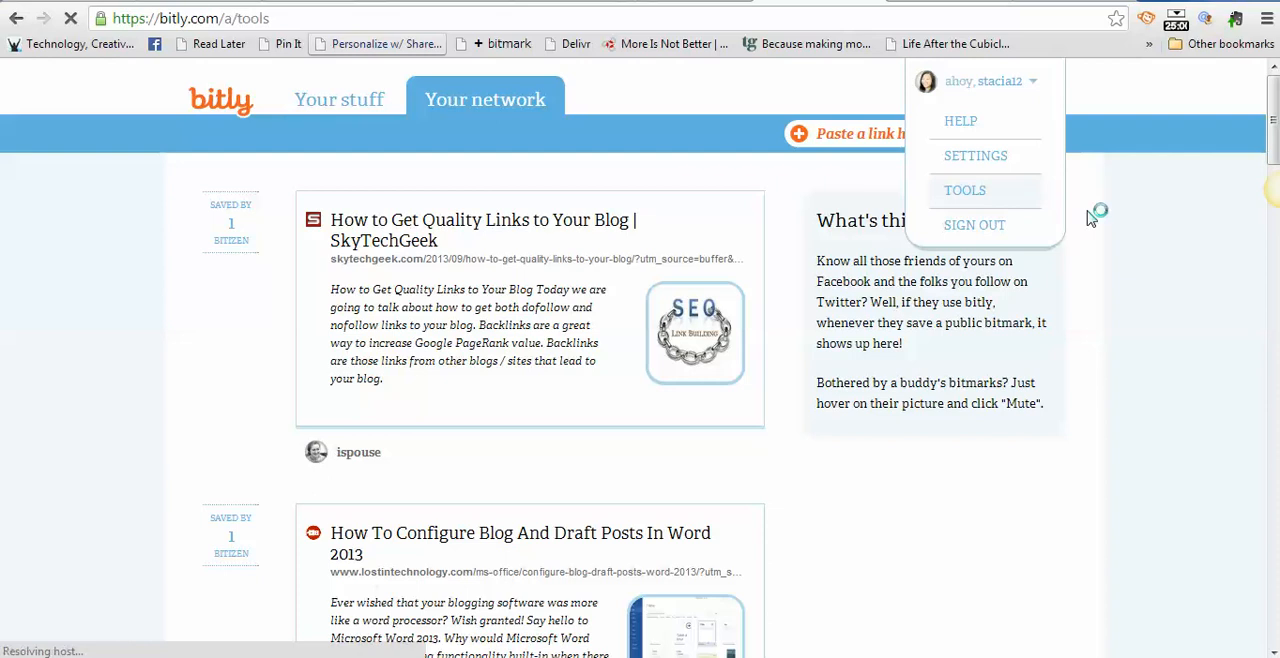
{"action": "left_click", "coordinate": [964, 190]}
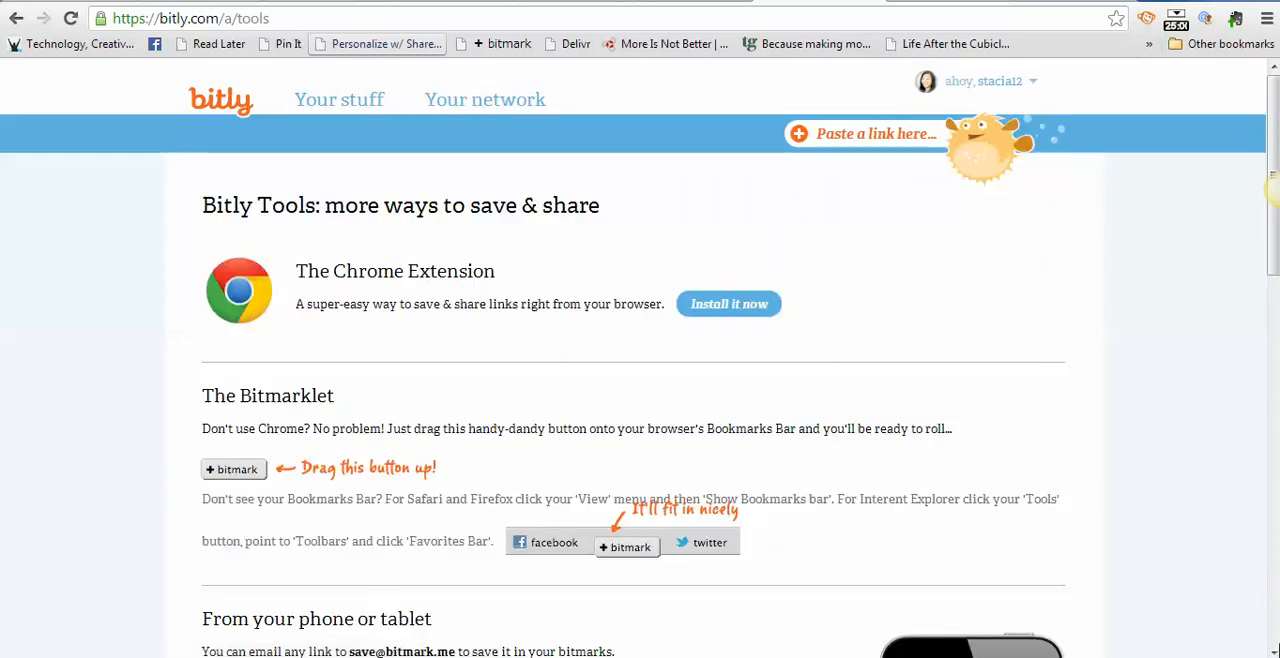
{"action": "mouse_move", "coordinate": [760, 584]}
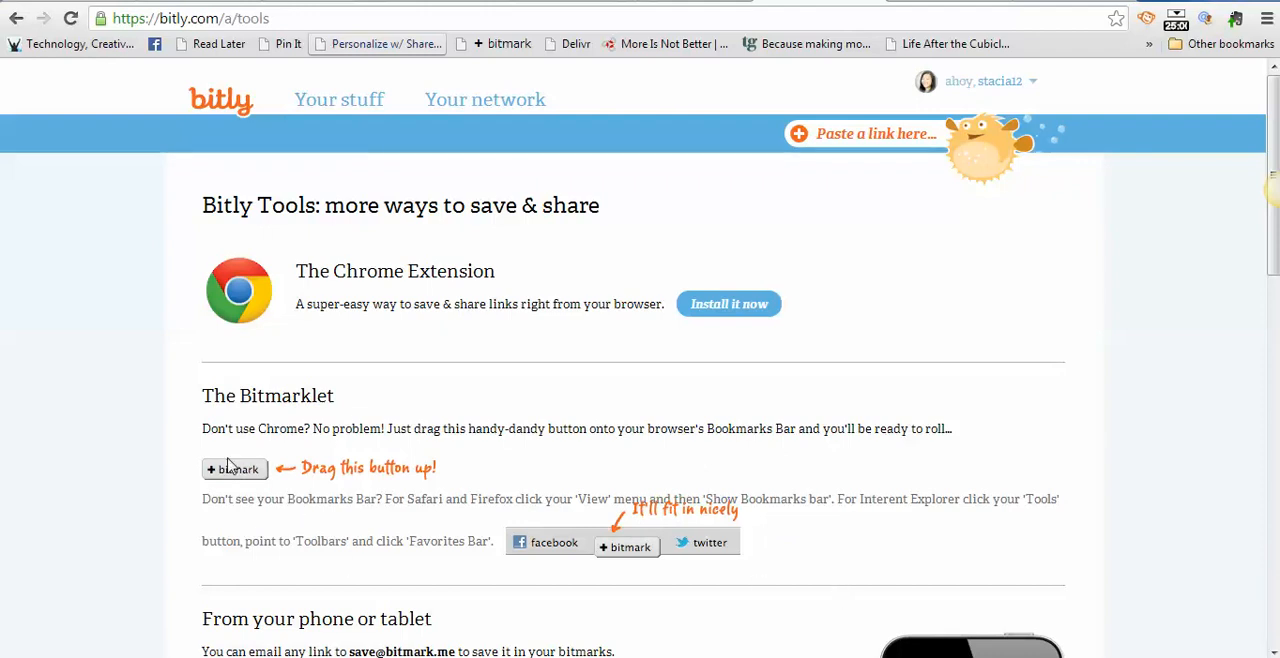
{"action": "mouse_move", "coordinate": [278, 456]}
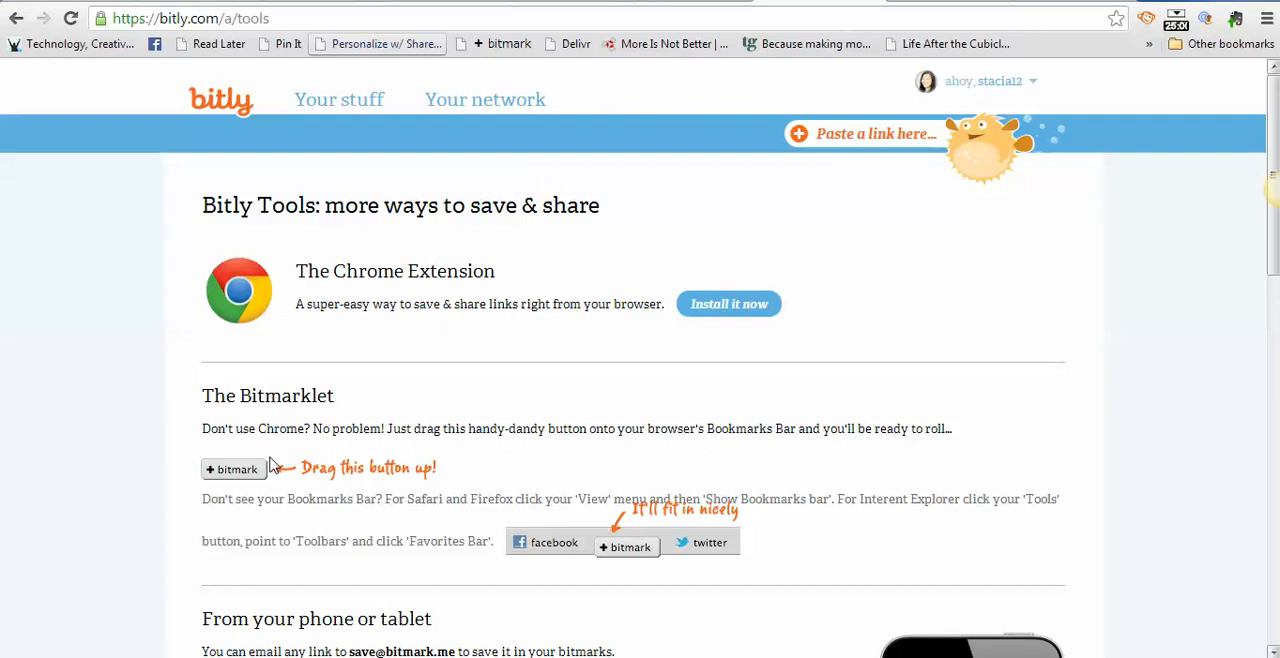
Pick up the bitmark bookmarklet button, getting the 'Sweet, you got it' drag prompt
{"action": "right_click", "coordinate": [234, 468]}
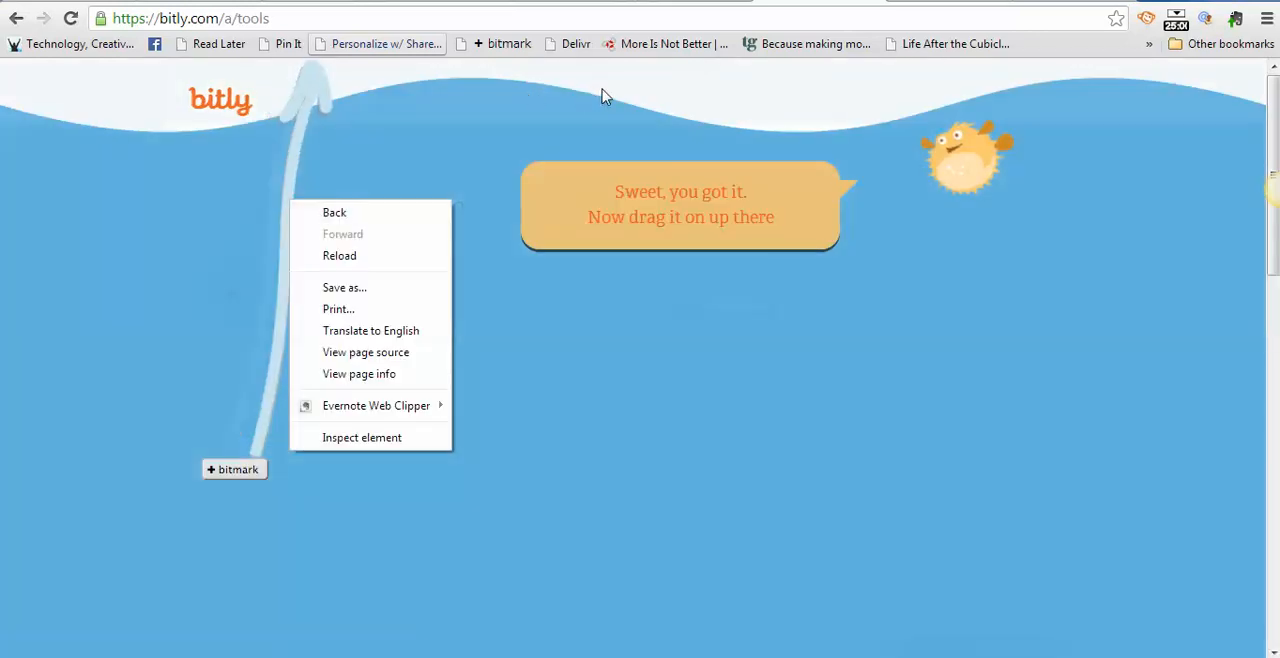
{"action": "left_click", "coordinate": [630, 104]}
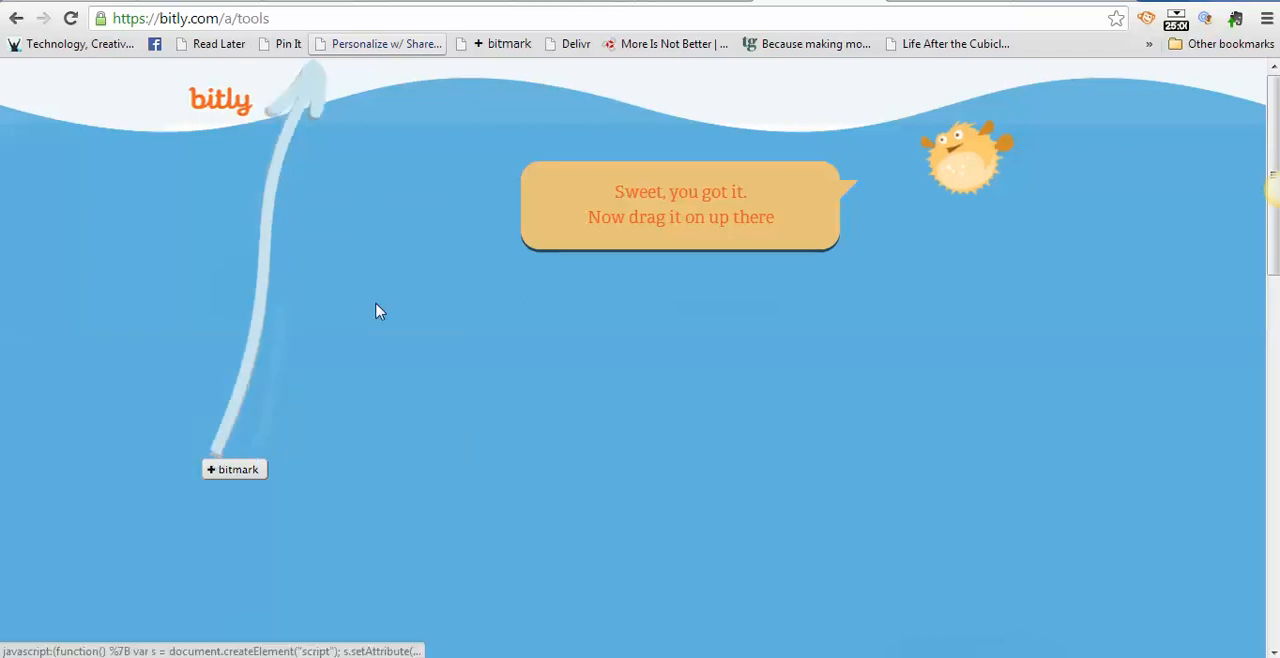
{"action": "right_click", "coordinate": [530, 48]}
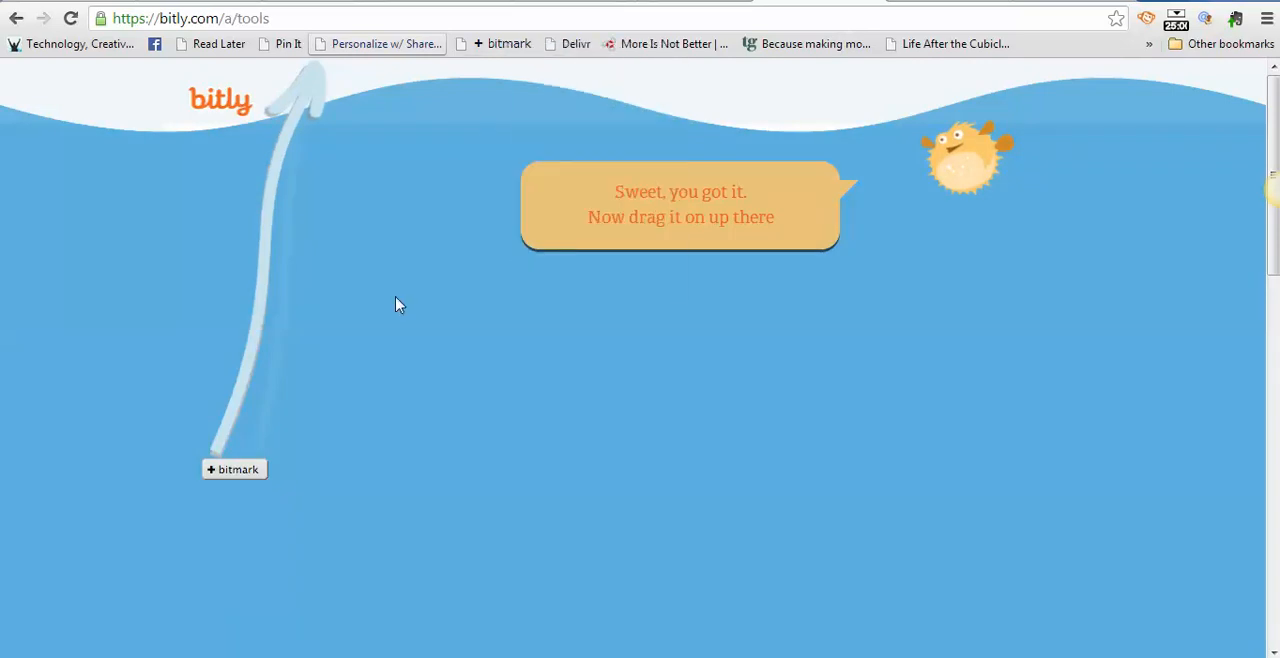
{"action": "mouse_move", "coordinate": [236, 200]}
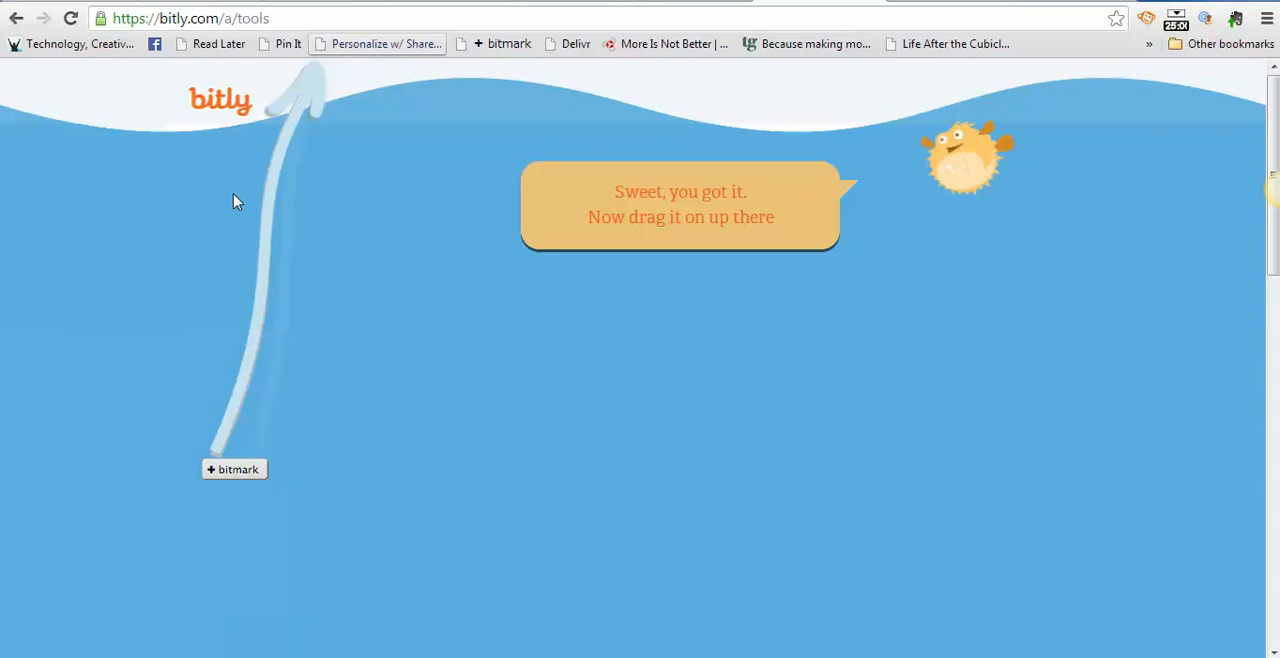